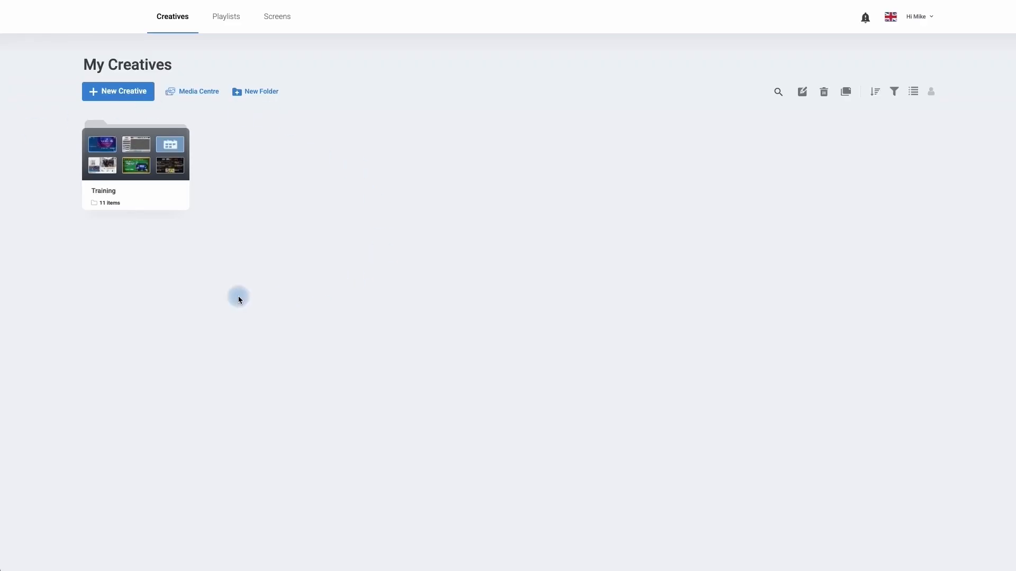
mouse_move(134, 101)
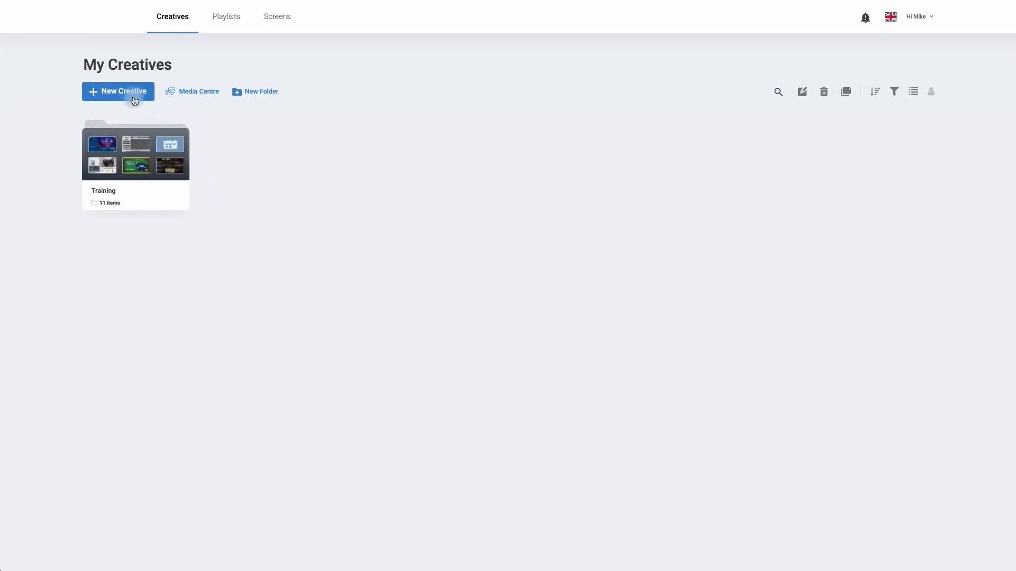
Start a new creative from the My Creatives page, bringing up the 16:9 template gallery
click(117, 90)
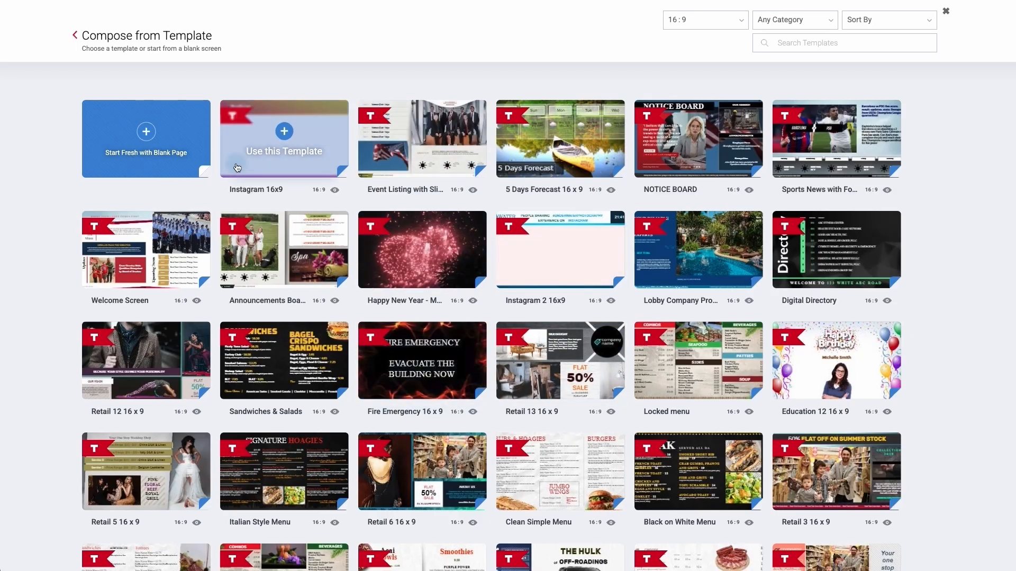
mouse_move(156, 170)
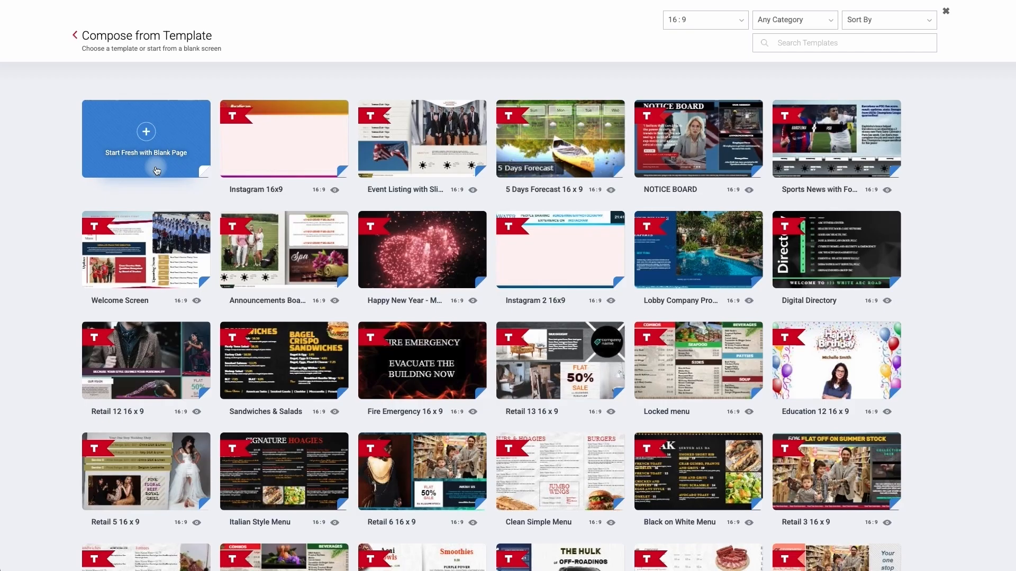
Begin from a blank 16:9 page and name the creative 'Training video'
click(146, 138)
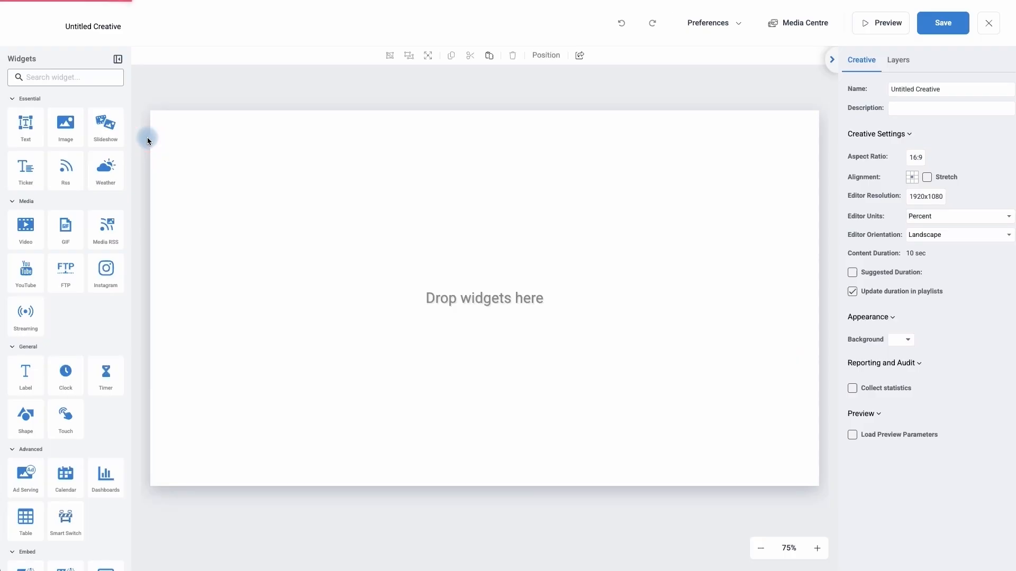
mouse_move(116, 361)
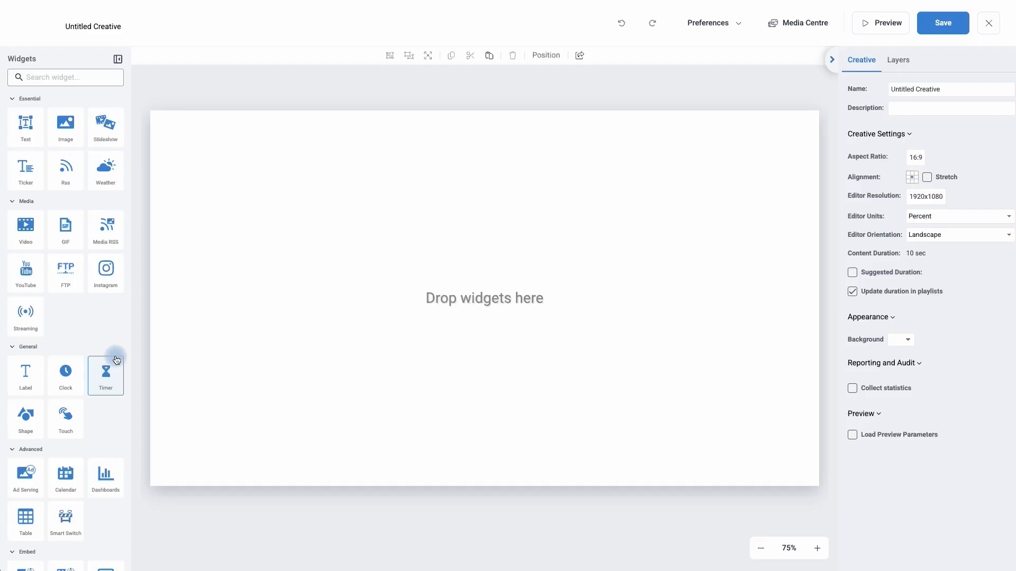
mouse_move(599, 344)
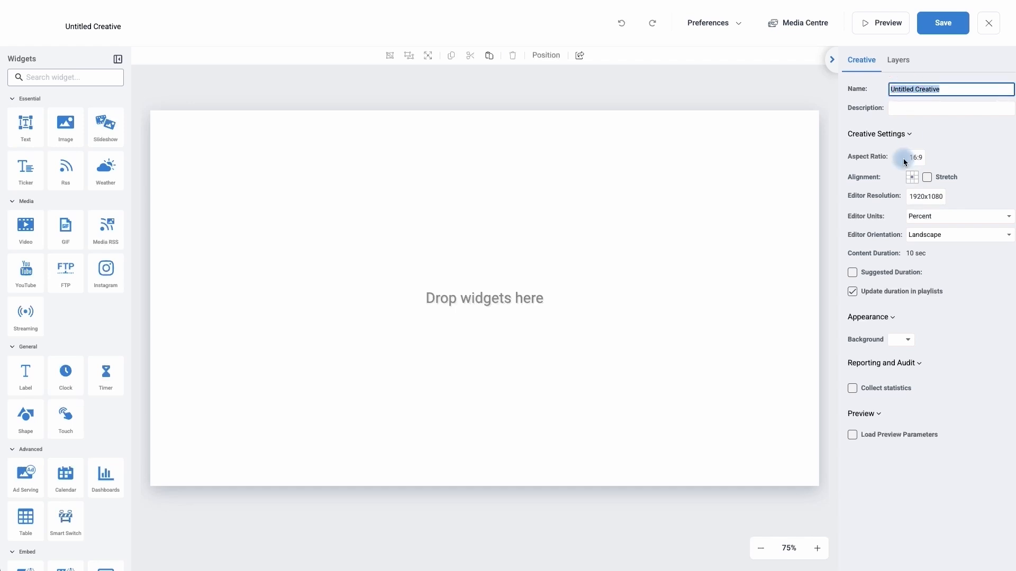
text(Training)
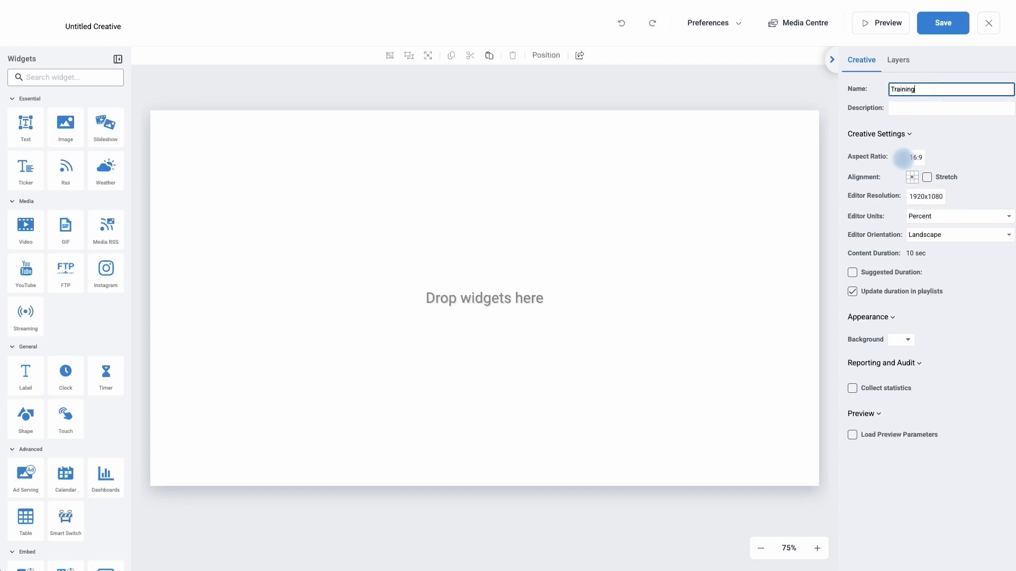
text(video)
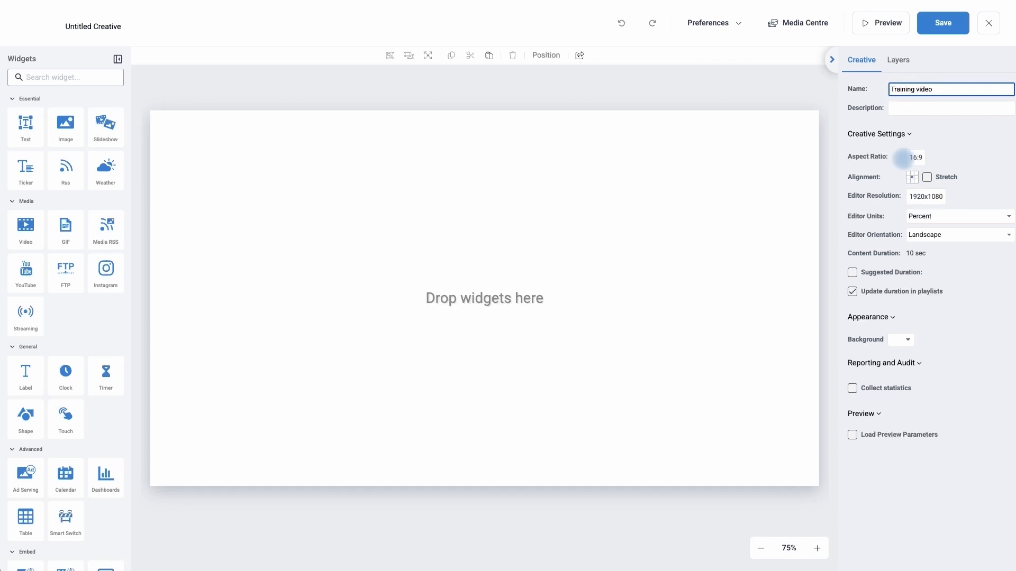
mouse_move(329, 212)
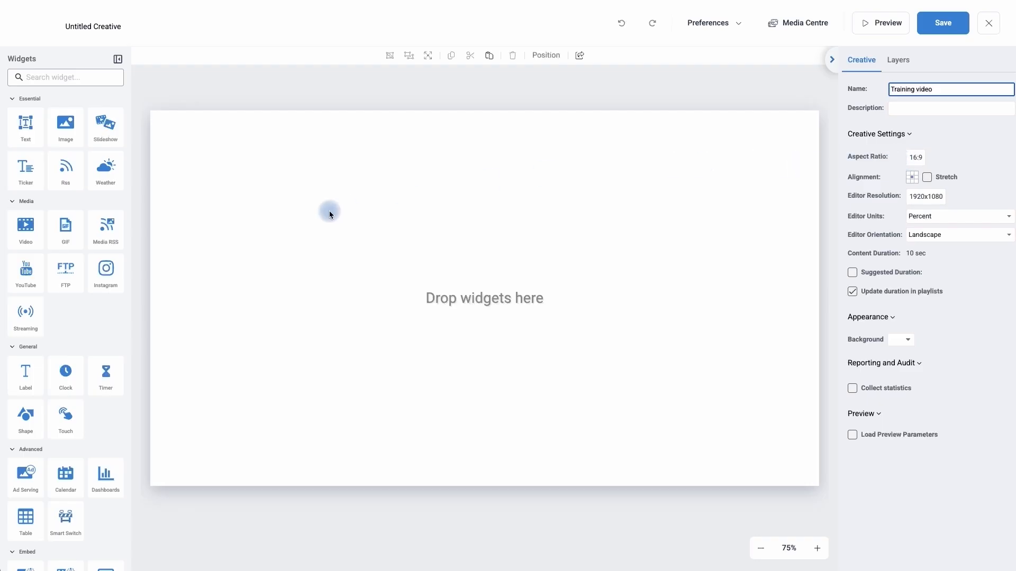
Add a Calendar widget and choose the Custom Calendar (shared link / API) source
scroll(down, 3)
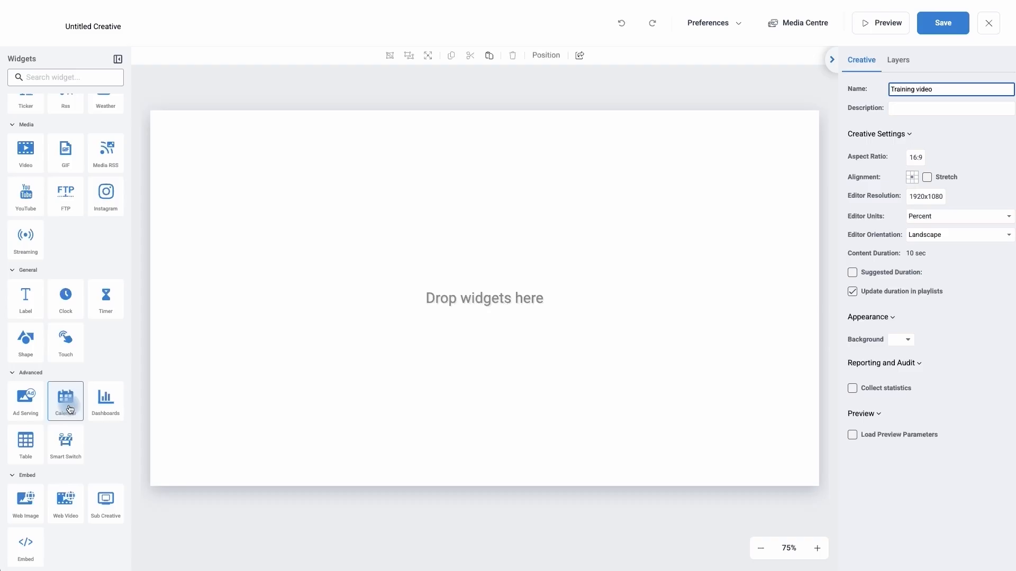
click(66, 400)
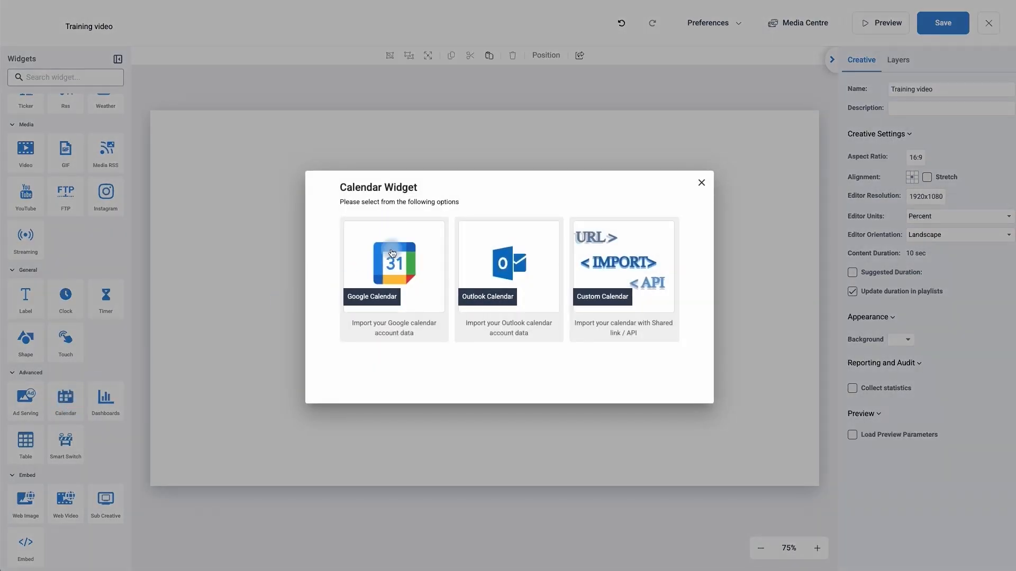
mouse_move(542, 266)
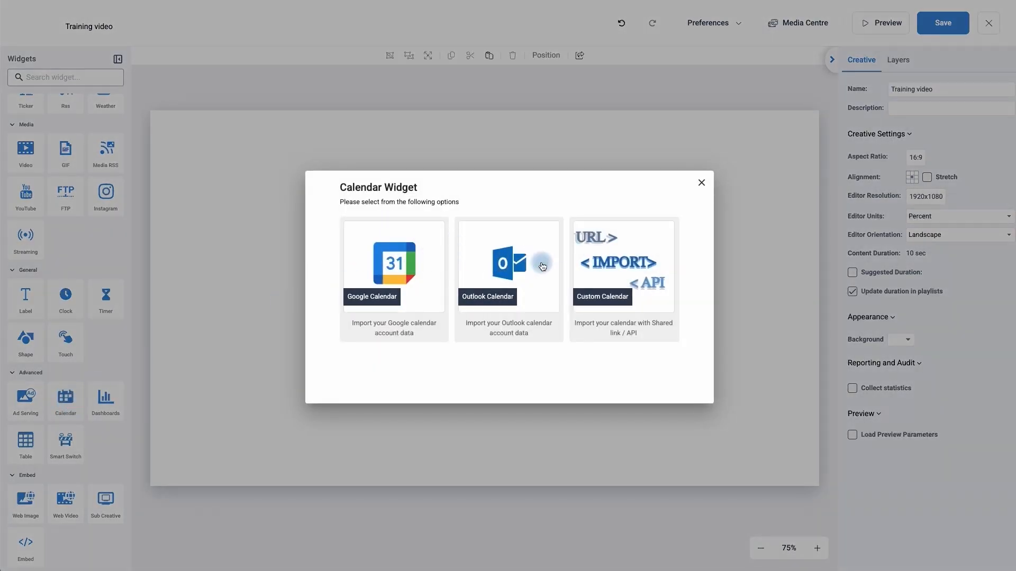
mouse_move(608, 268)
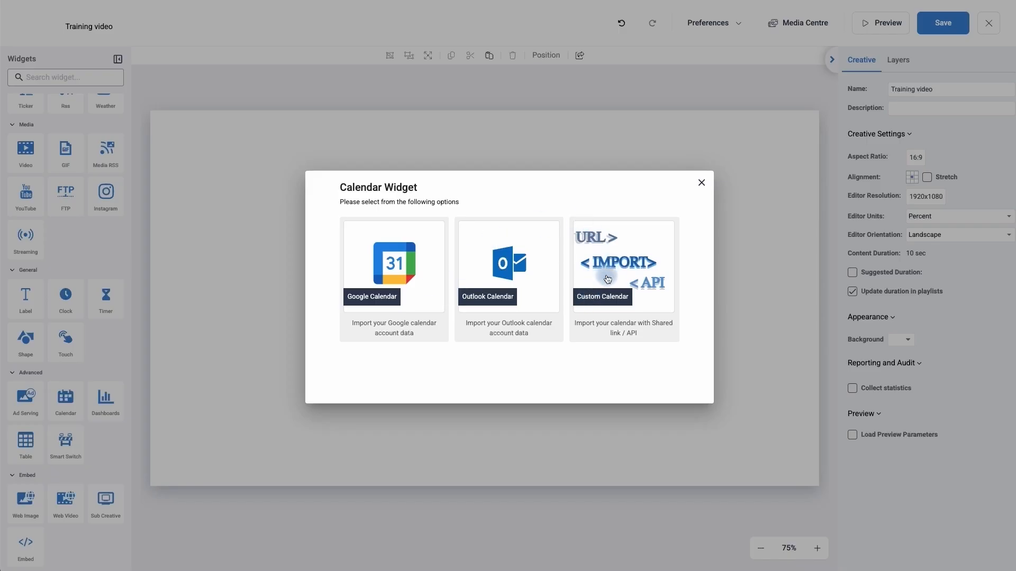
click(623, 266)
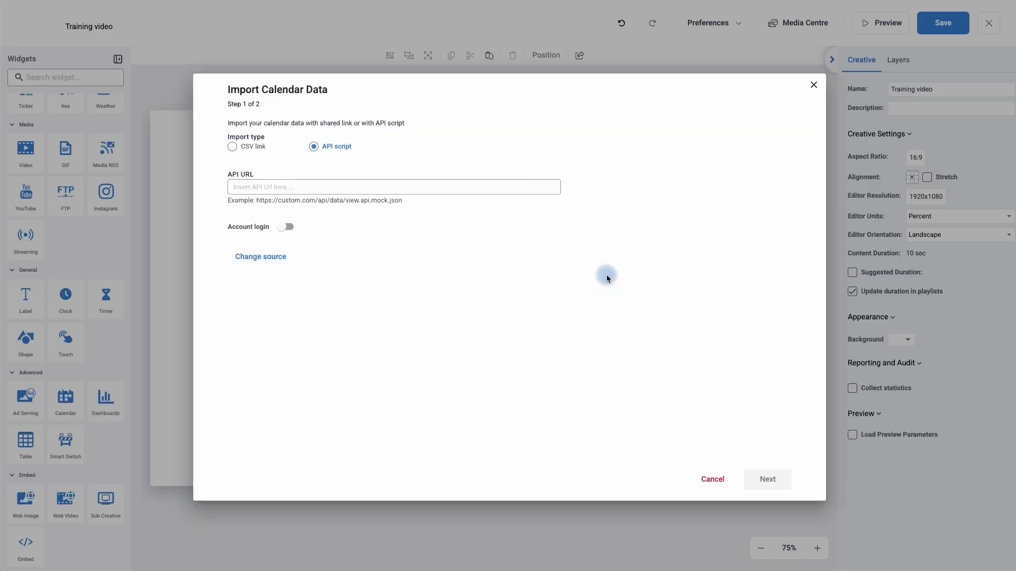
mouse_move(357, 134)
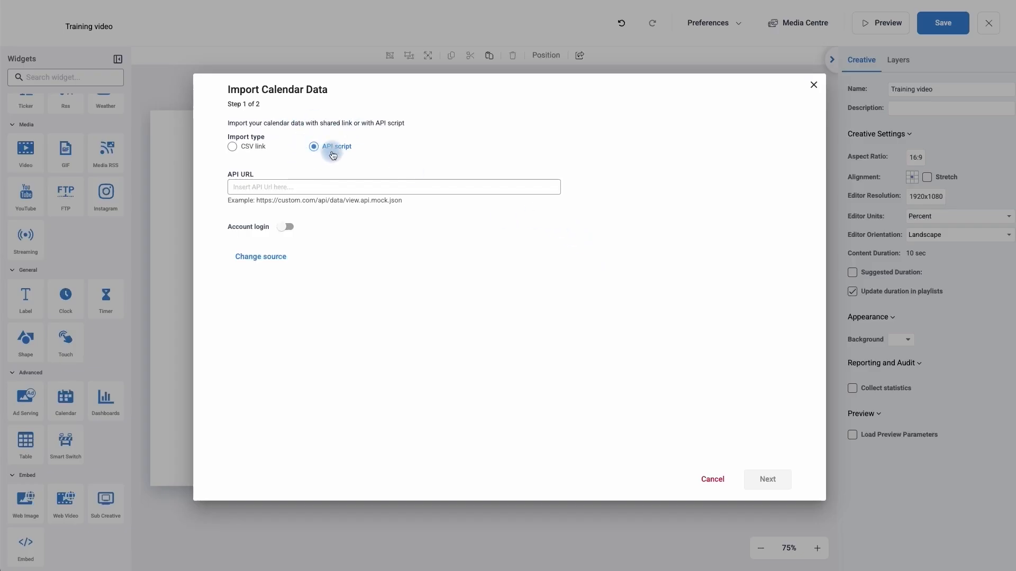
mouse_move(336, 158)
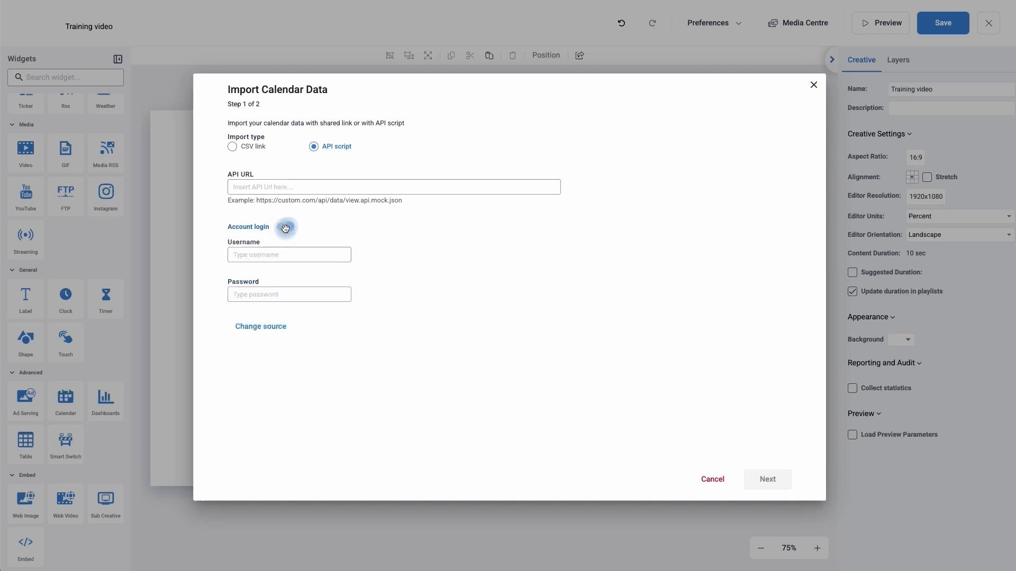
Try the account-login and CSV link import options, then return to the calendar source choices
click(283, 227)
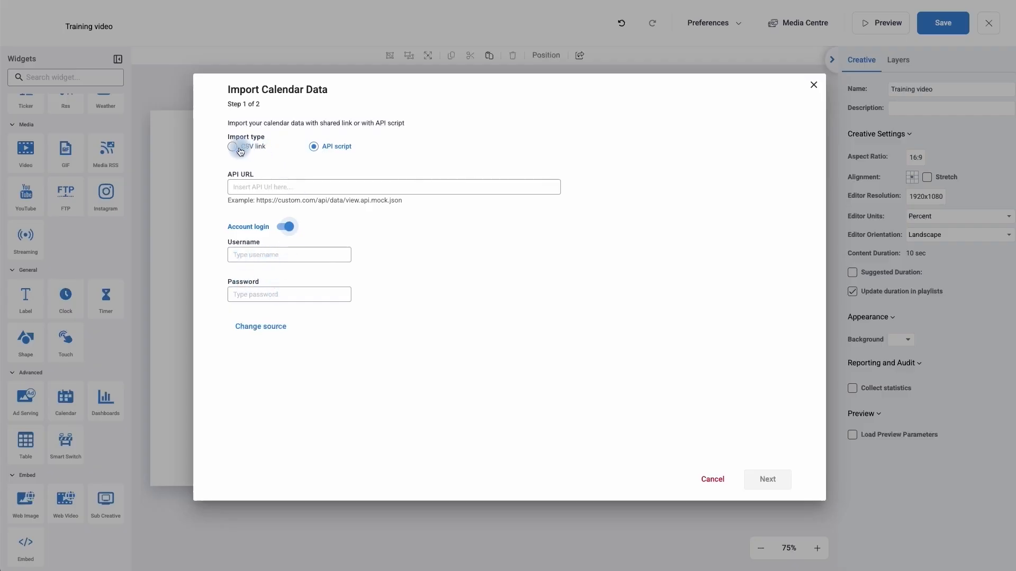
click(232, 147)
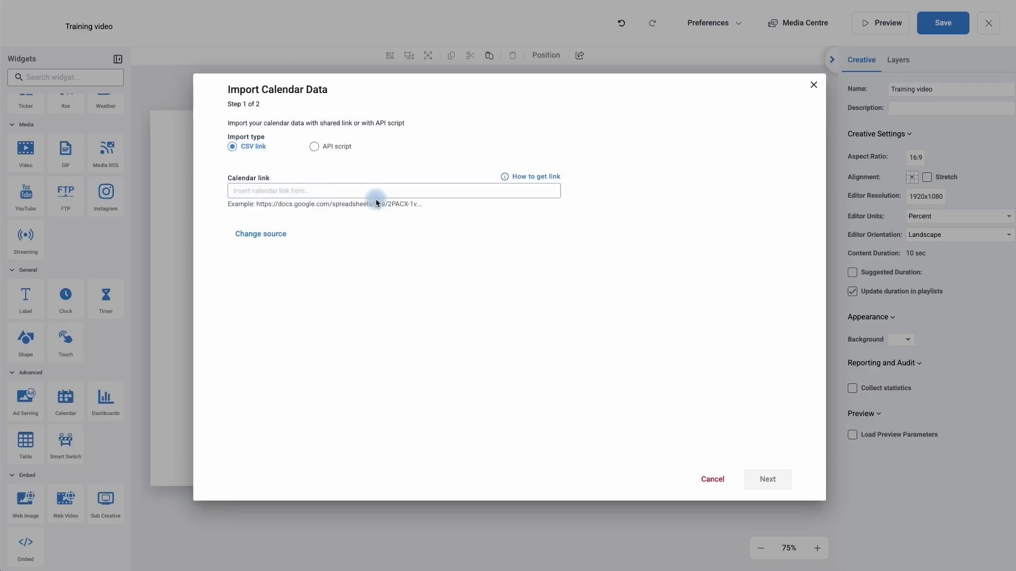
mouse_move(324, 211)
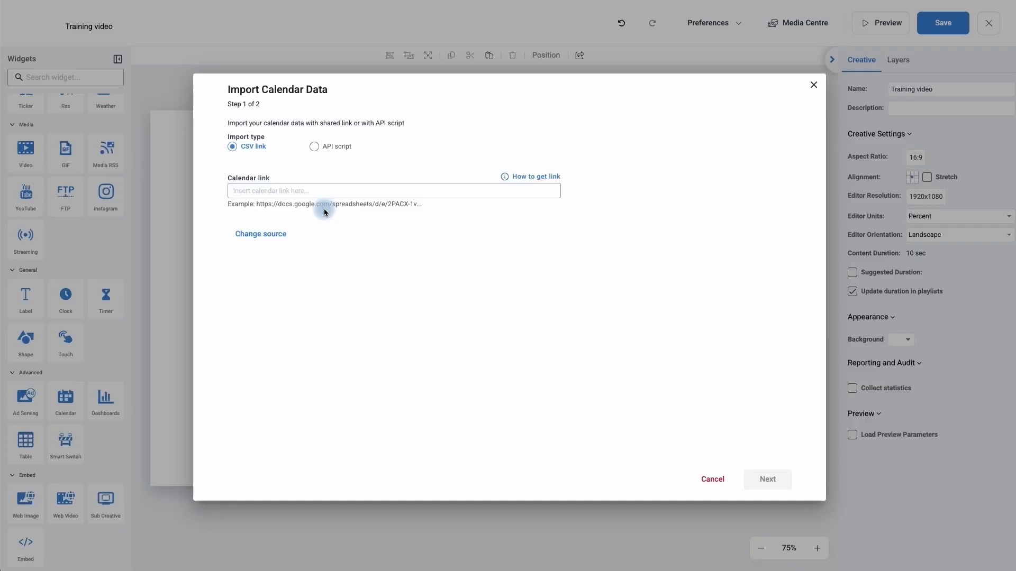
mouse_move(364, 213)
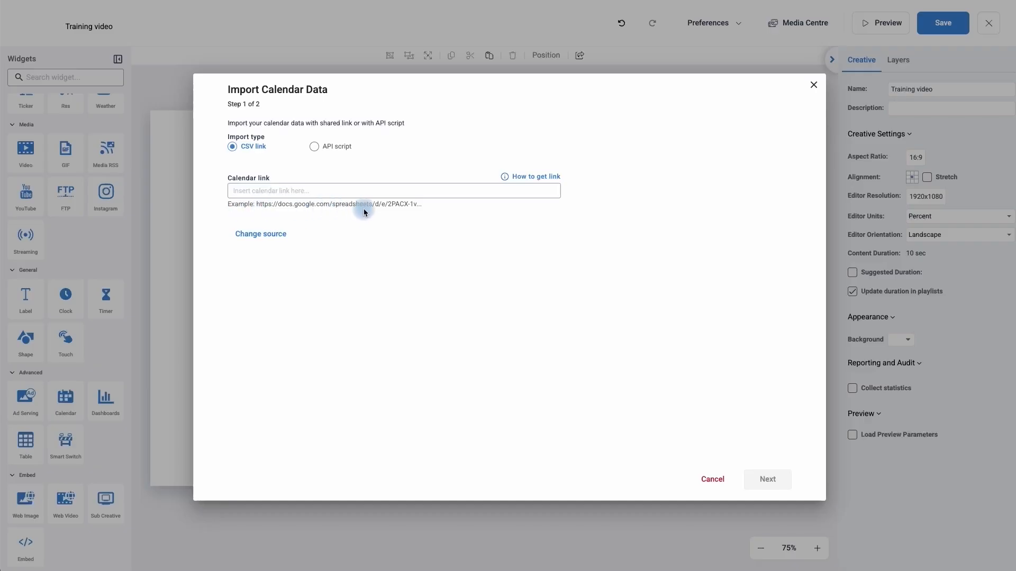
mouse_move(261, 234)
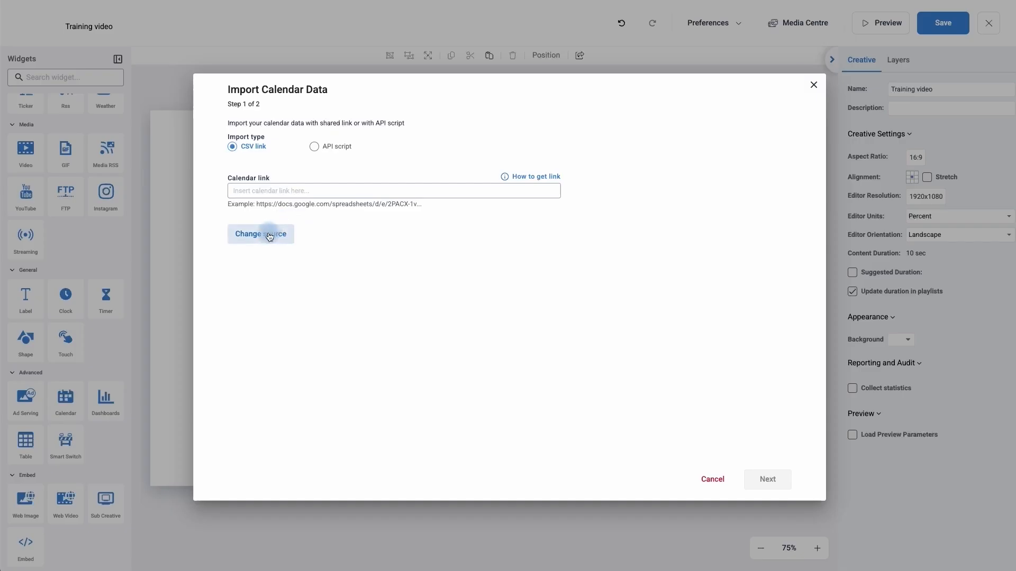
click(260, 234)
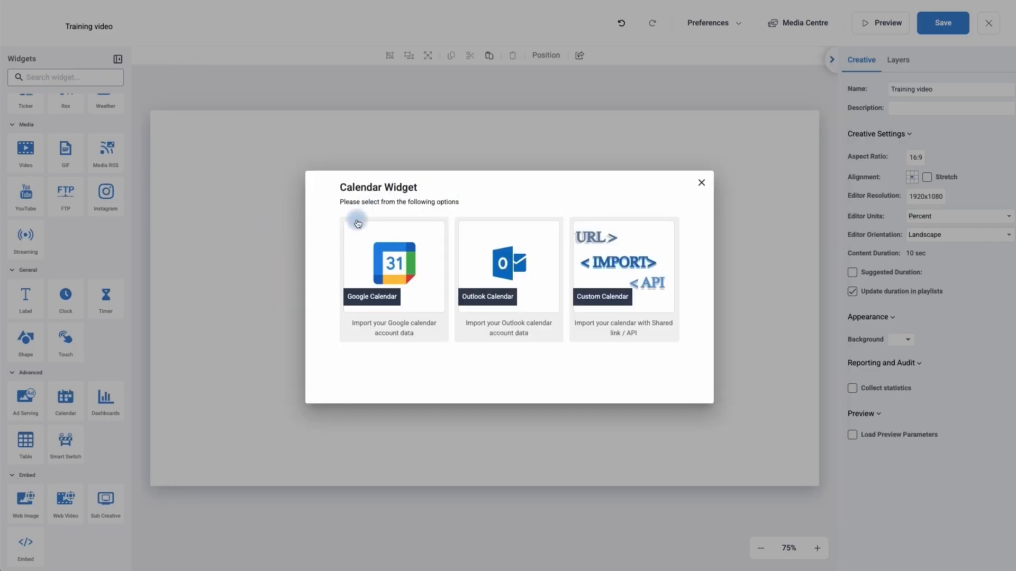
mouse_move(609, 251)
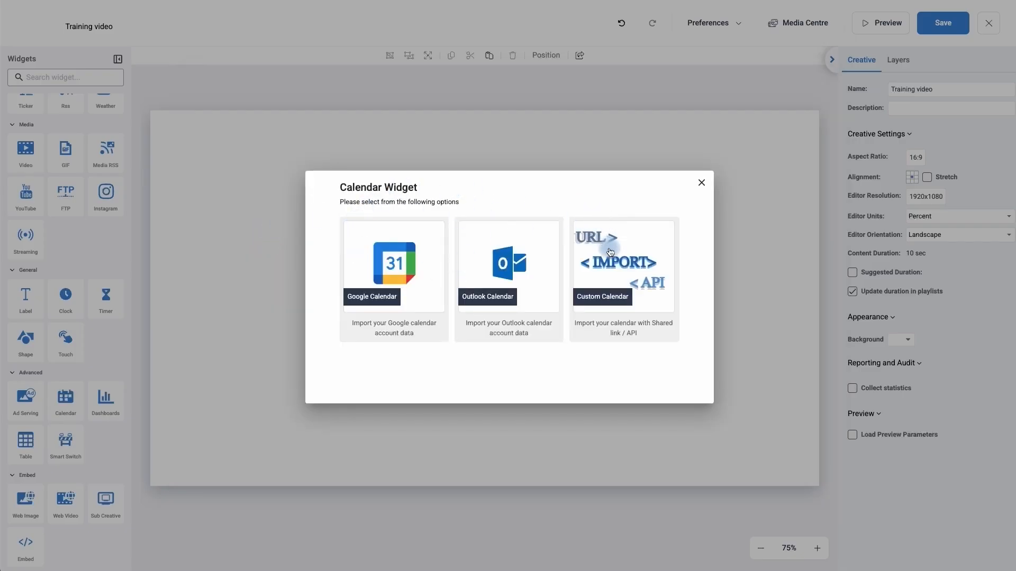
Dismiss the custom import, leaving the calendar unsourced, and reopen Select source in its properties
click(622, 266)
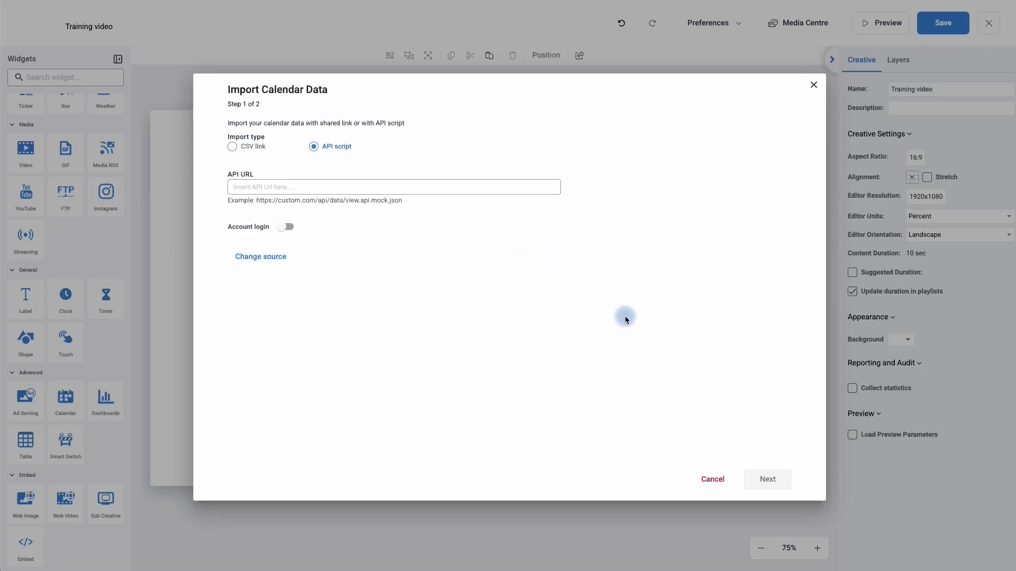
click(711, 479)
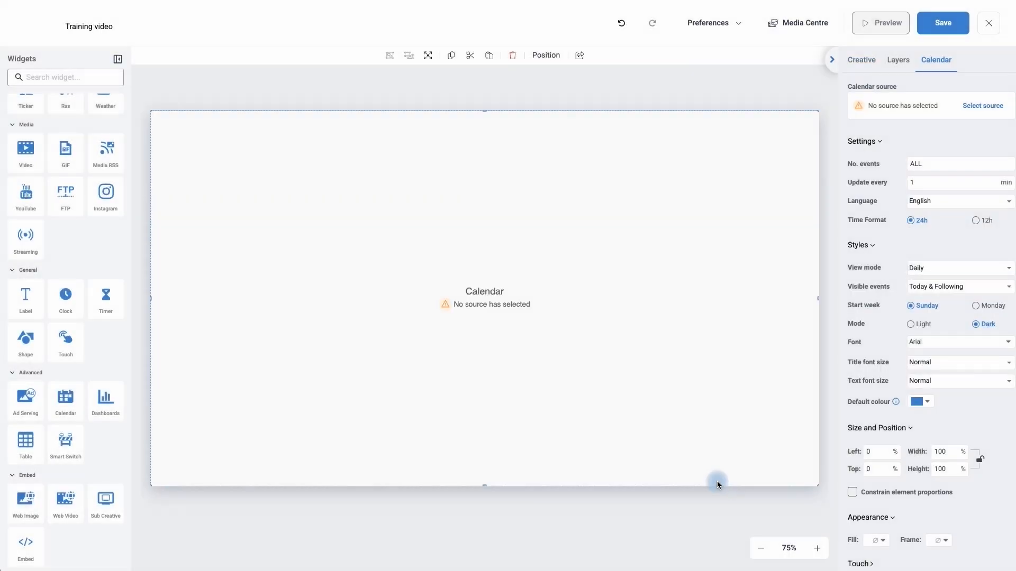
mouse_move(517, 318)
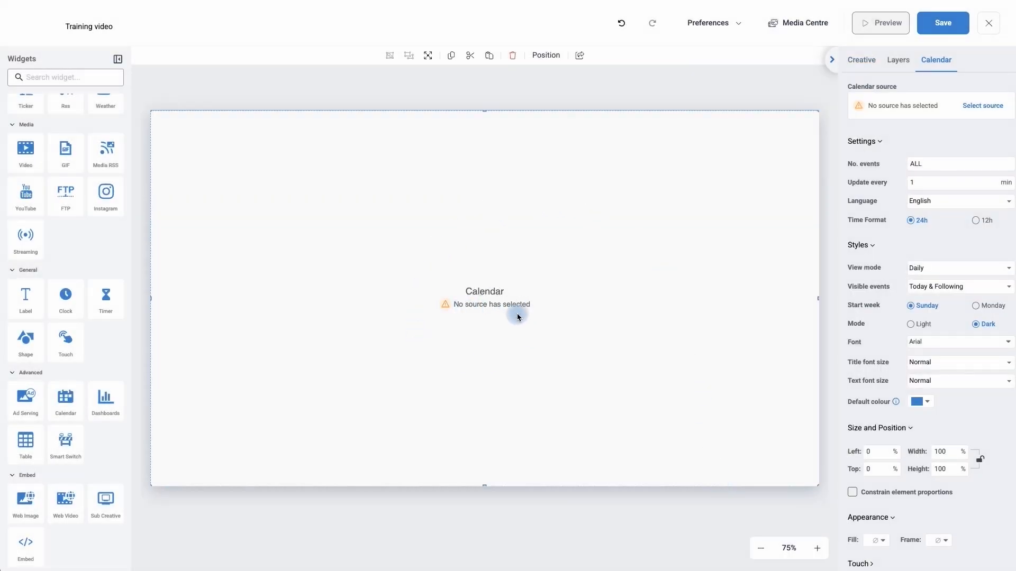
mouse_move(901, 137)
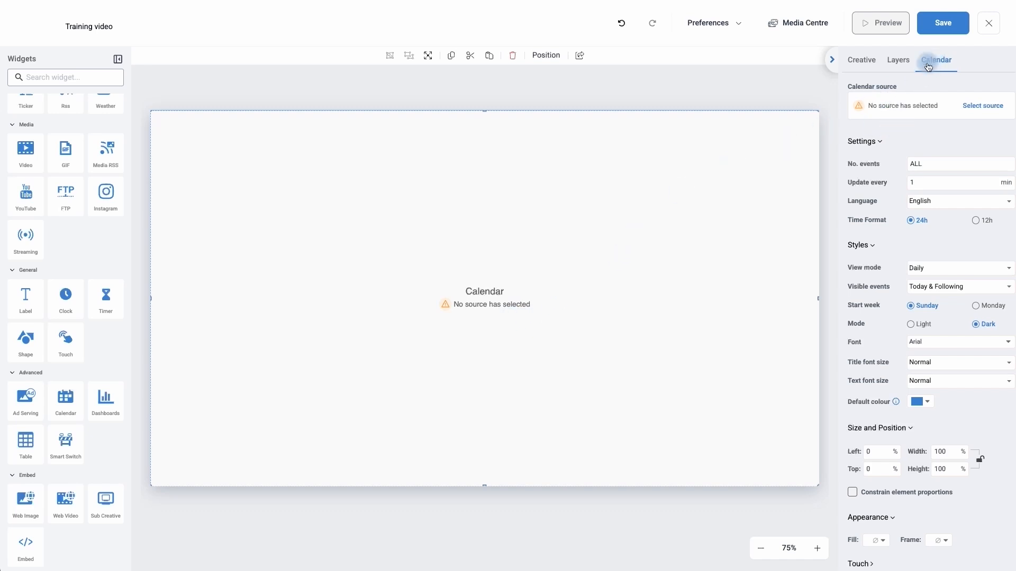
mouse_move(907, 112)
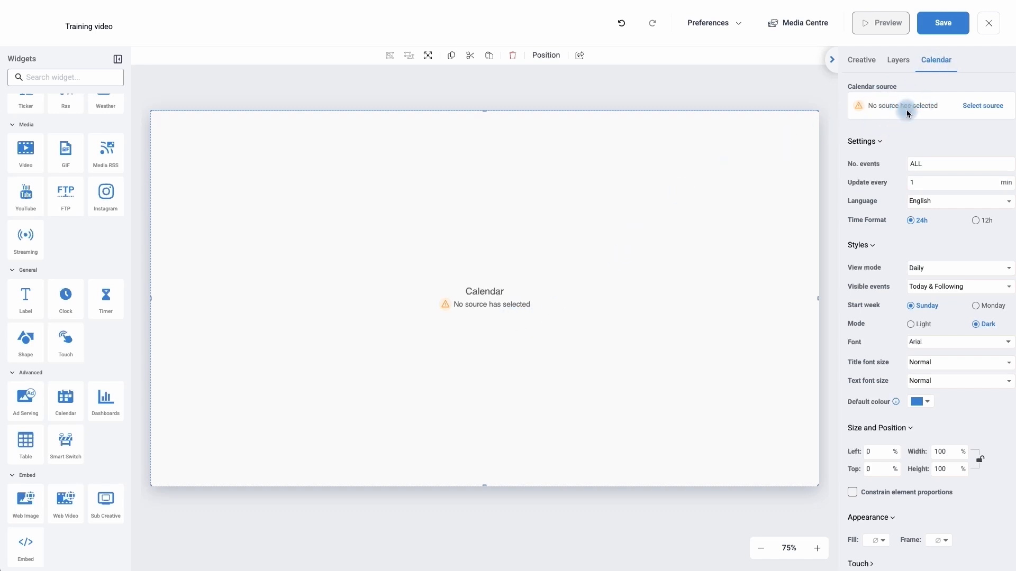
click(982, 105)
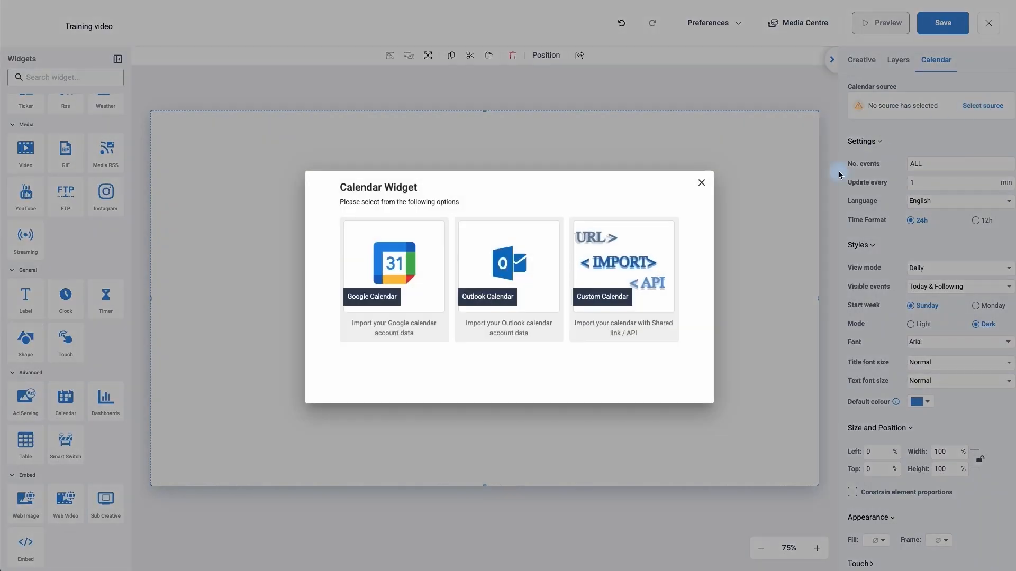
mouse_move(523, 314)
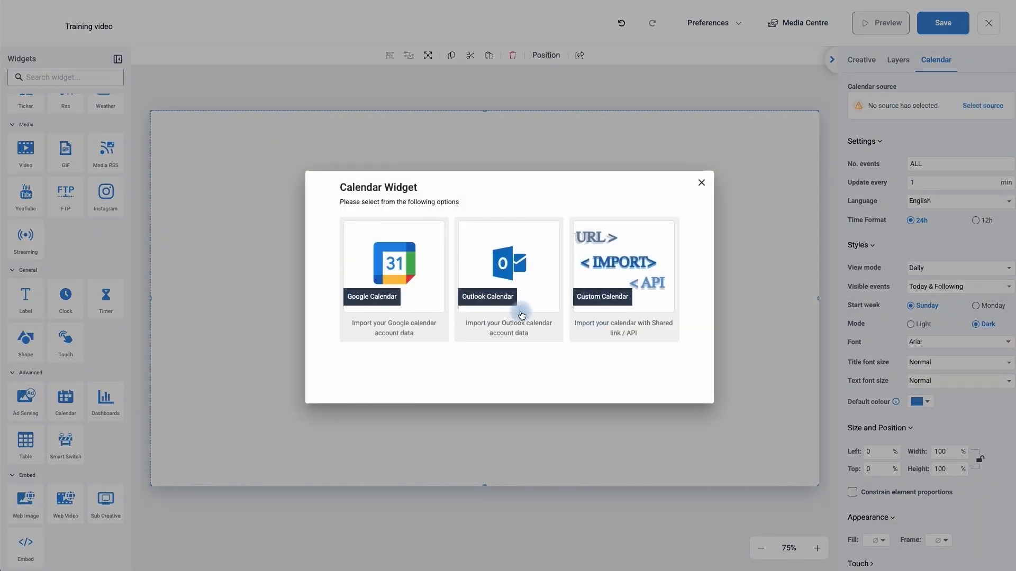
mouse_move(400, 283)
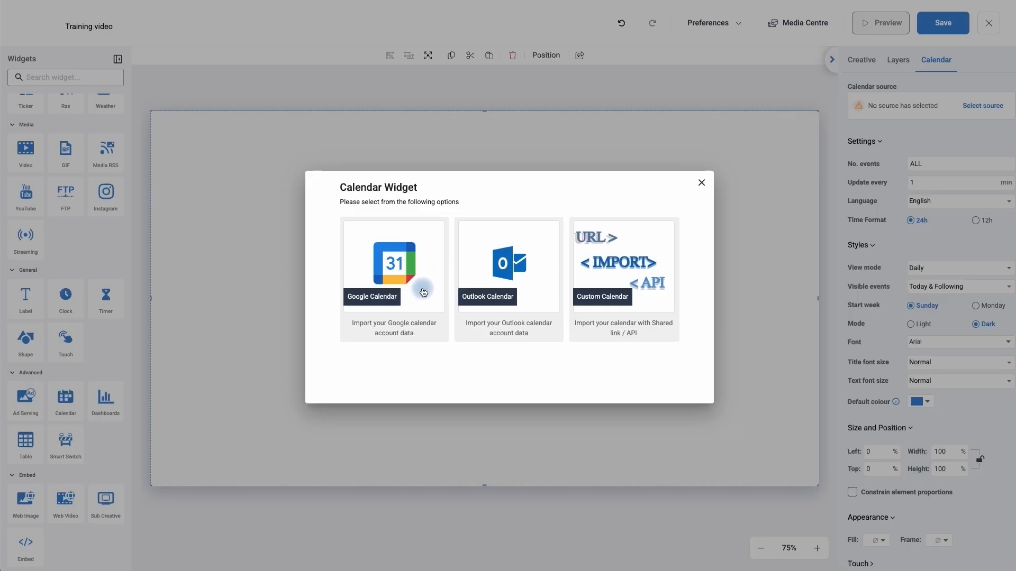
mouse_move(389, 295)
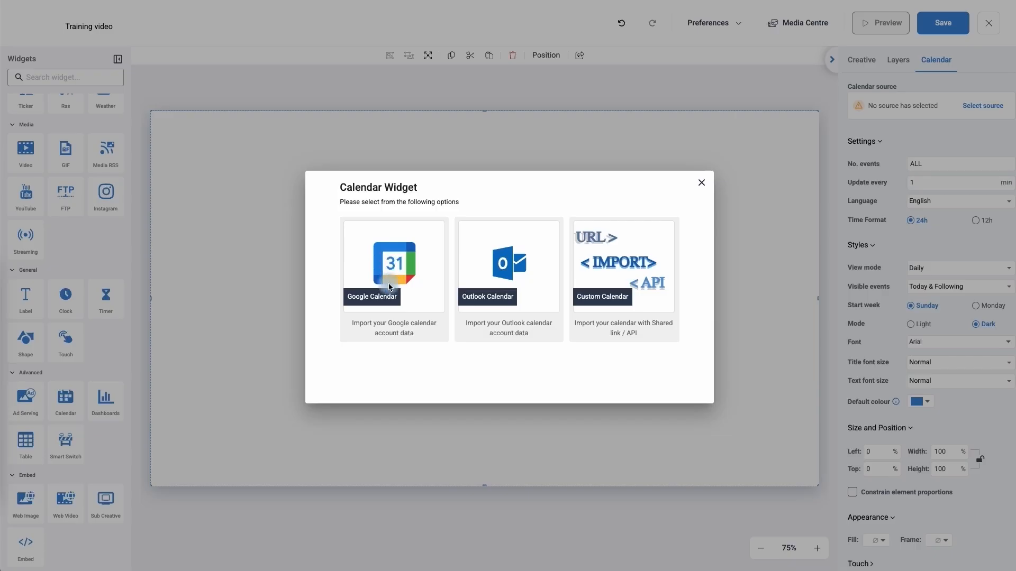
mouse_move(52, 403)
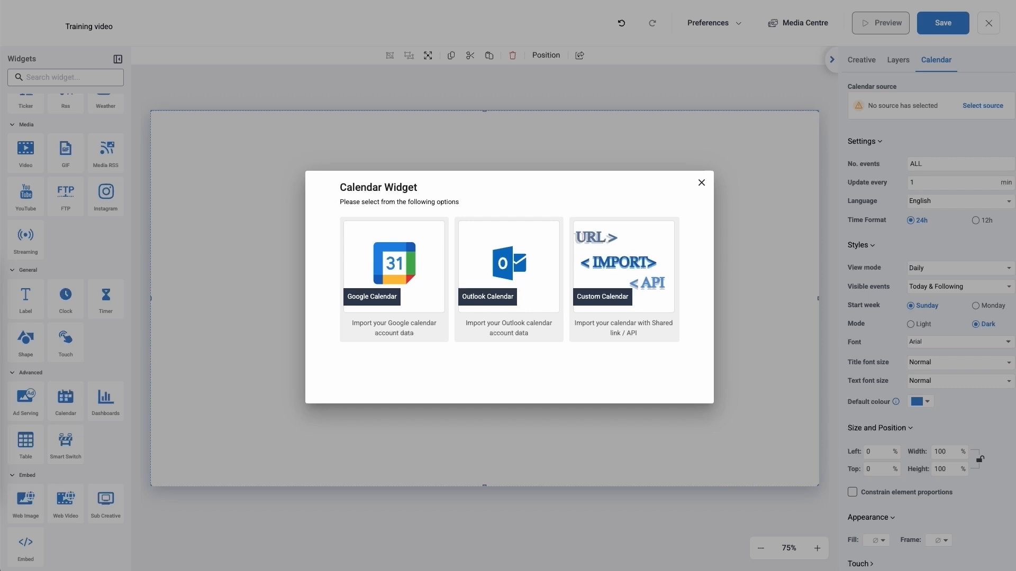
Choose Google Calendar as the widget's event source
click(509, 266)
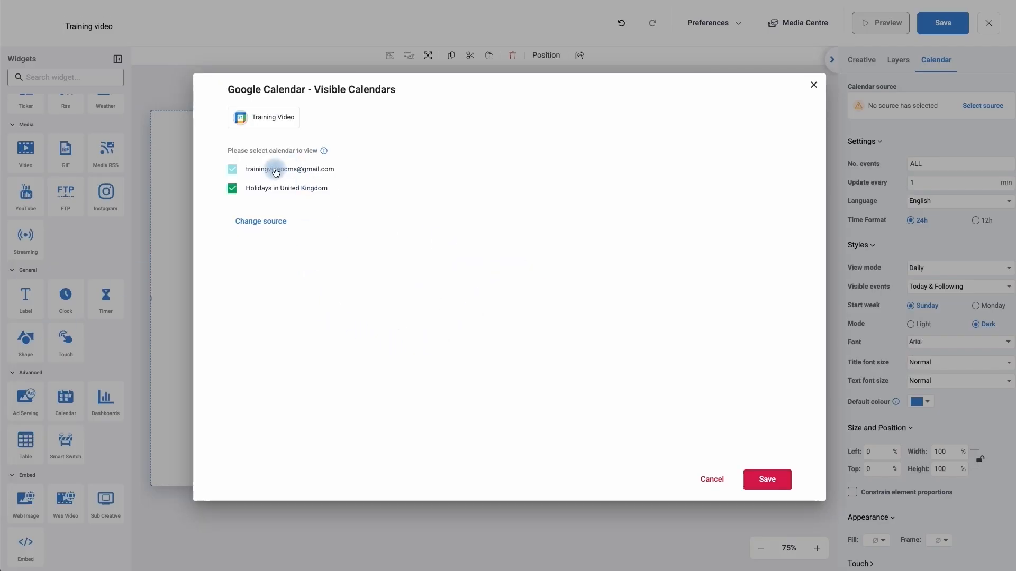
Untick Holidays in United Kingdom, keep the Training Video calendar, and save the visible calendars
click(232, 188)
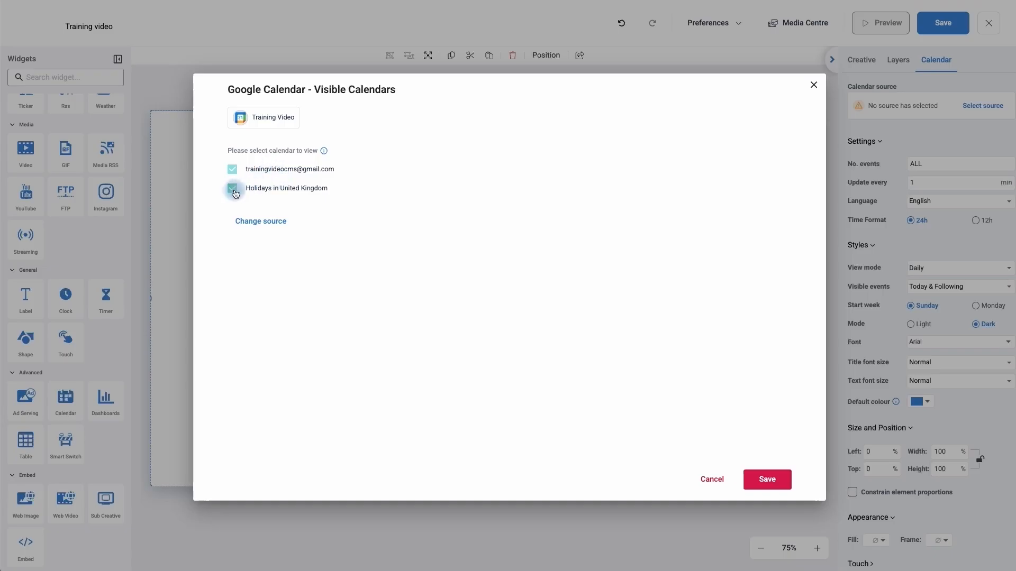
click(233, 188)
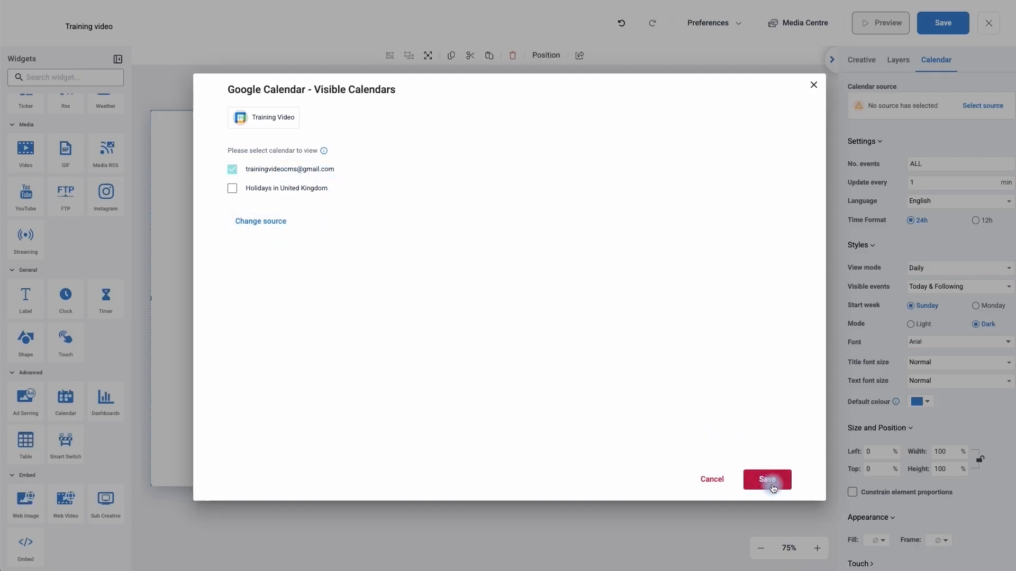
click(767, 480)
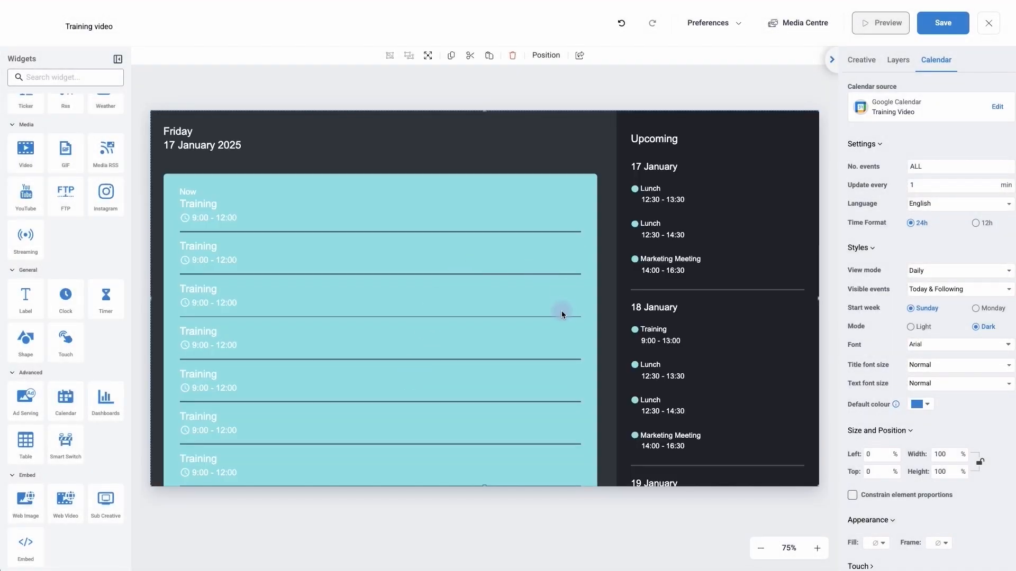
mouse_move(308, 203)
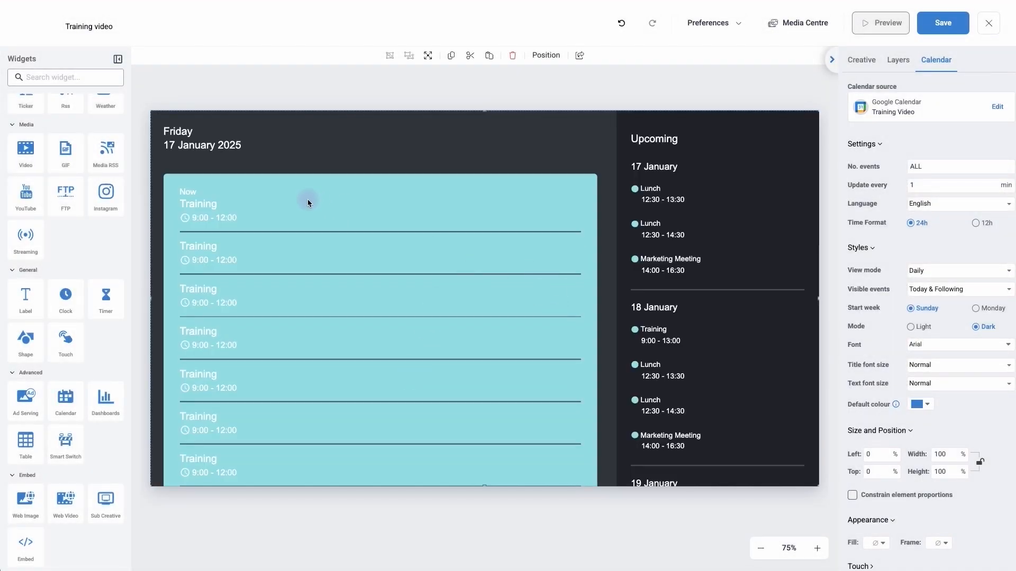
mouse_move(670, 193)
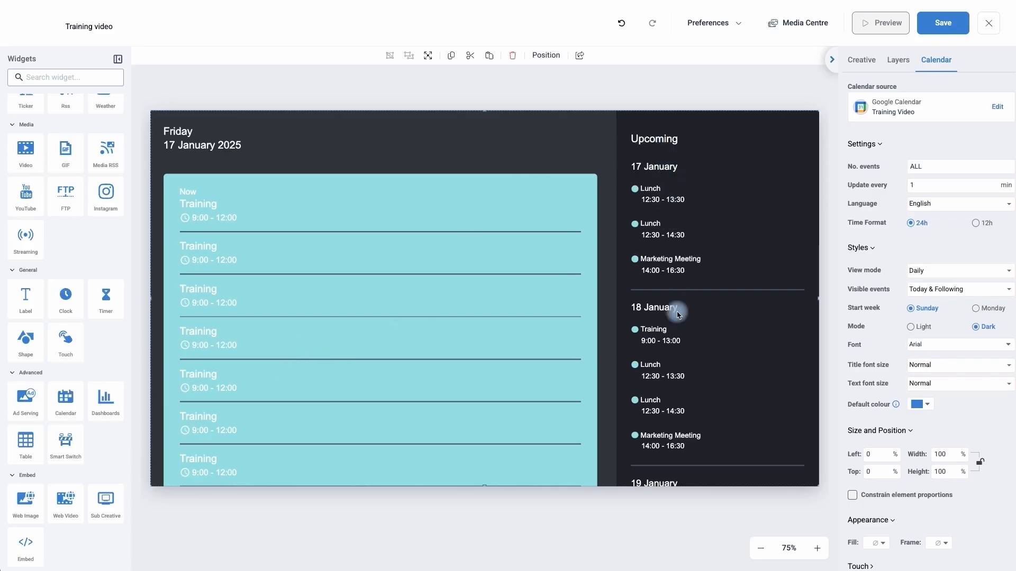
mouse_move(677, 206)
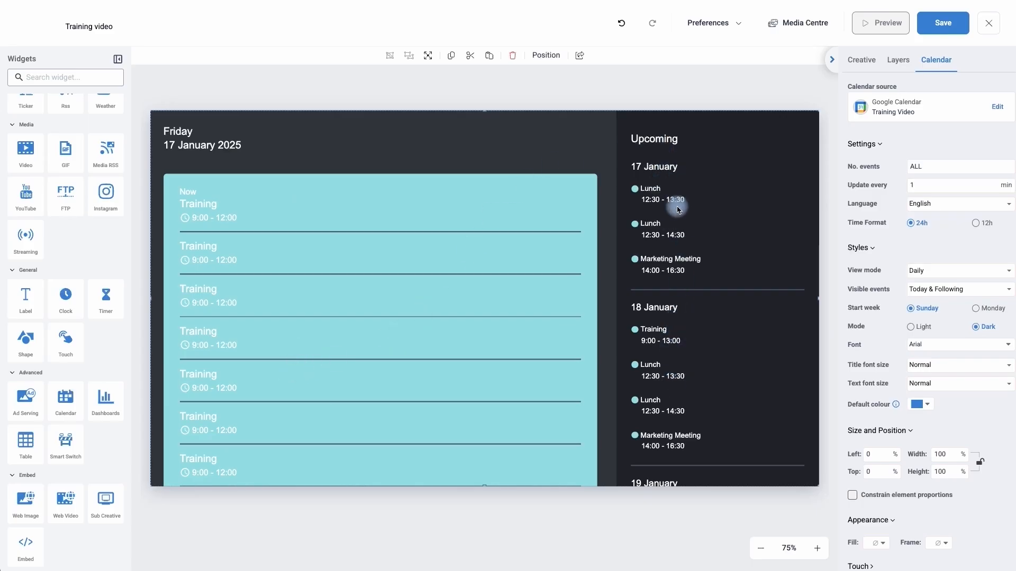
mouse_move(659, 254)
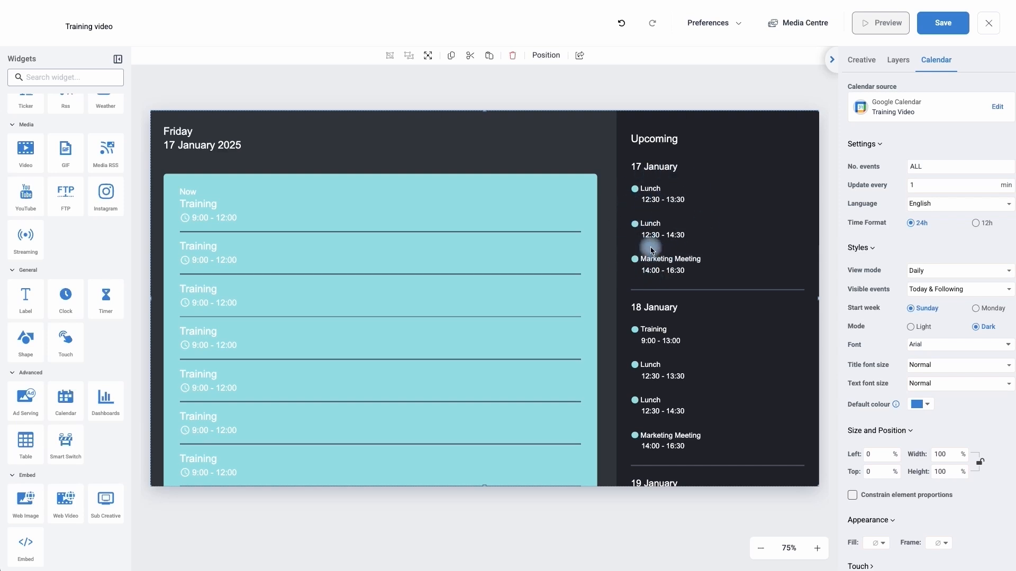
mouse_move(862, 175)
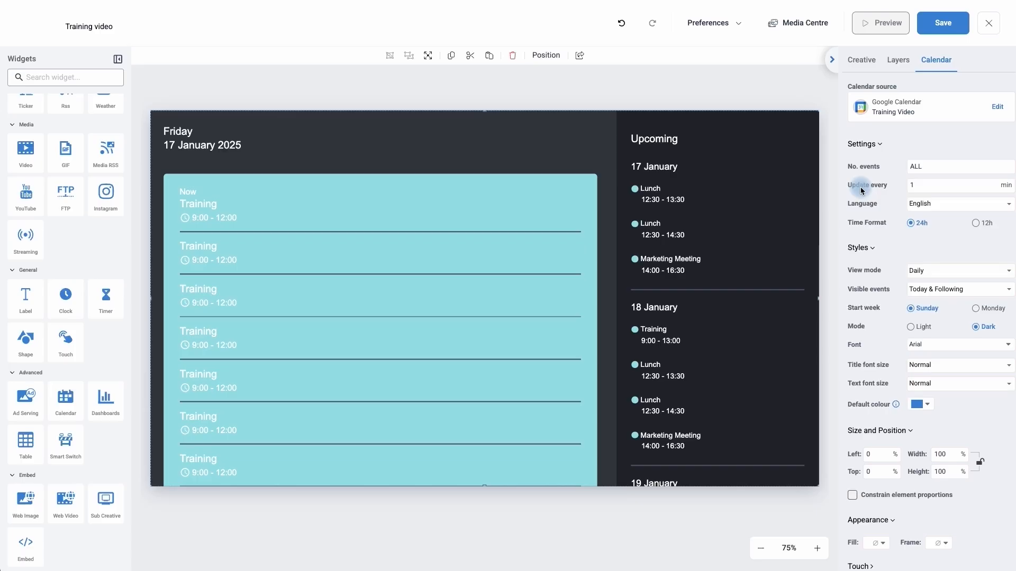
click(958, 186)
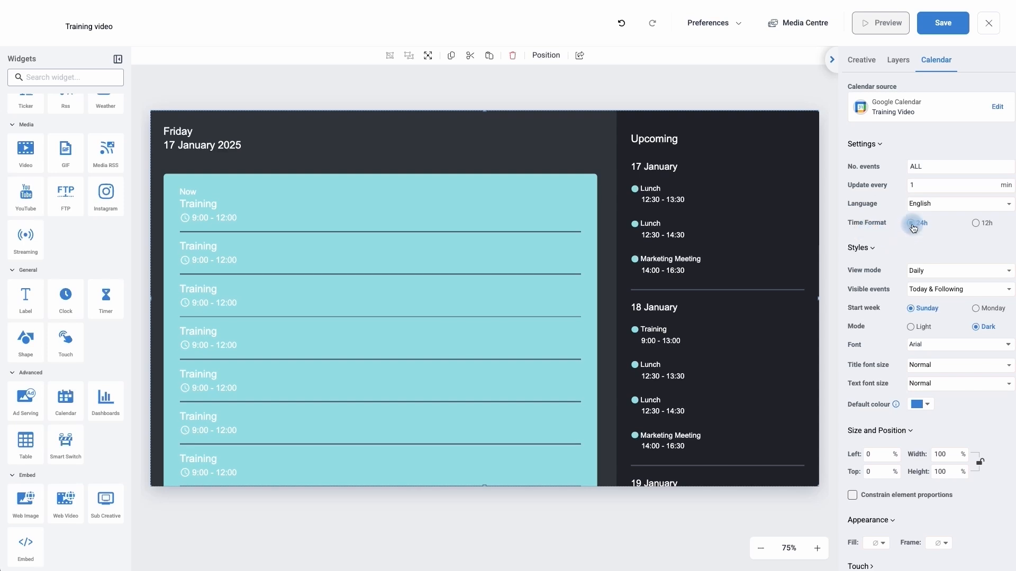
click(912, 223)
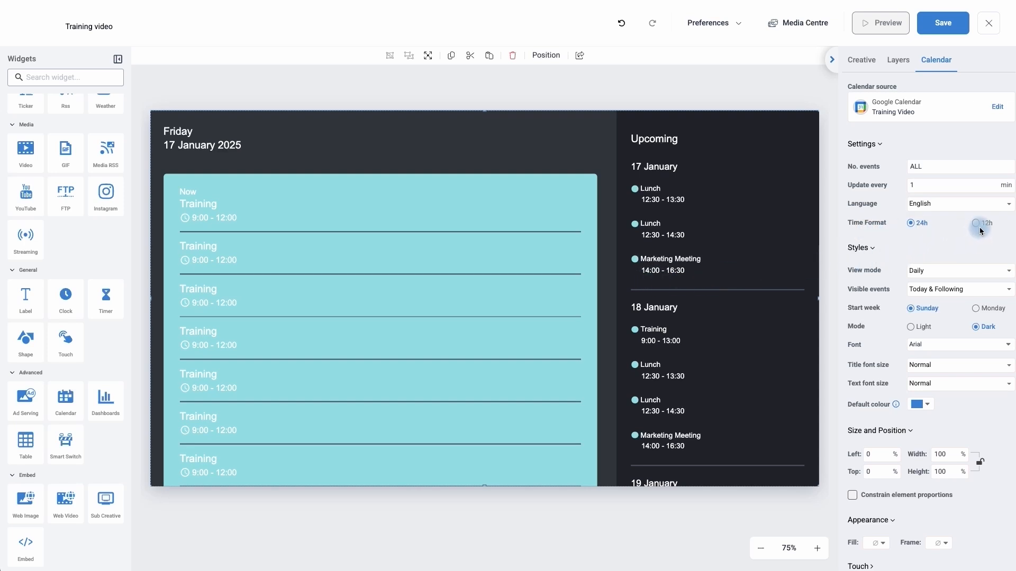
click(973, 223)
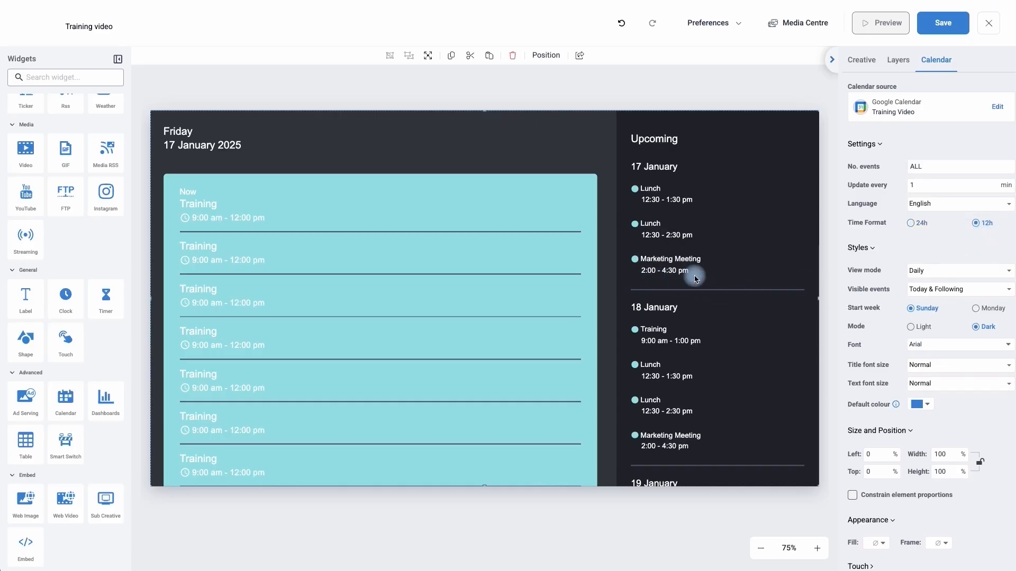
mouse_move(679, 280)
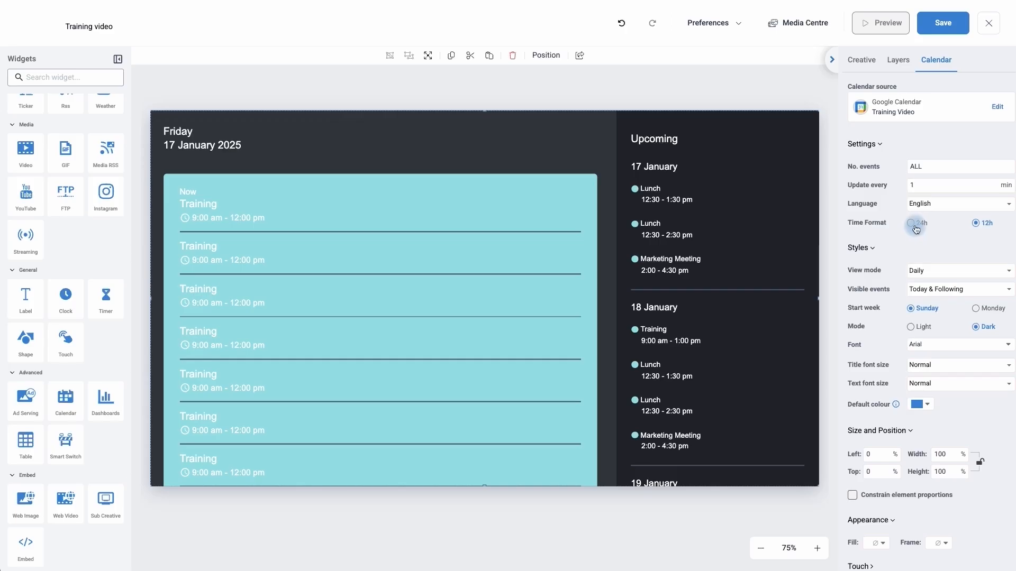
click(911, 222)
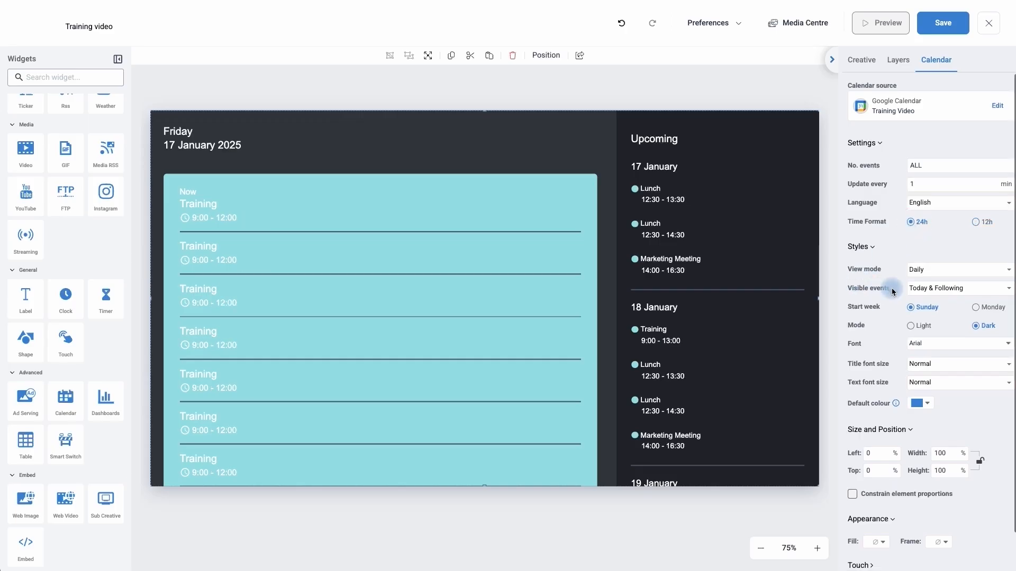
Try monthly and weekly view modes, set the time frame start to 09 am, then switch to daily view
click(958, 268)
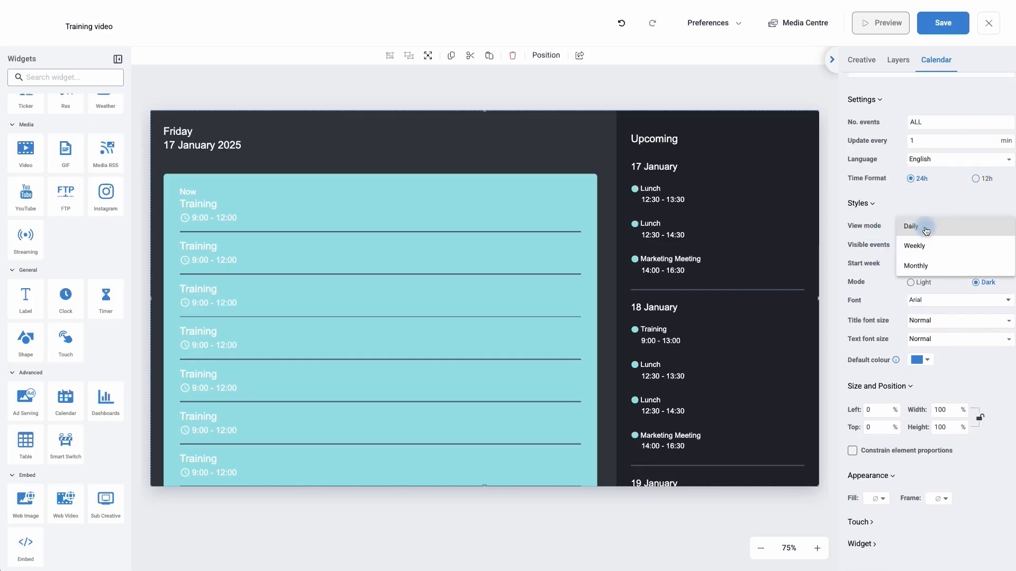
click(913, 245)
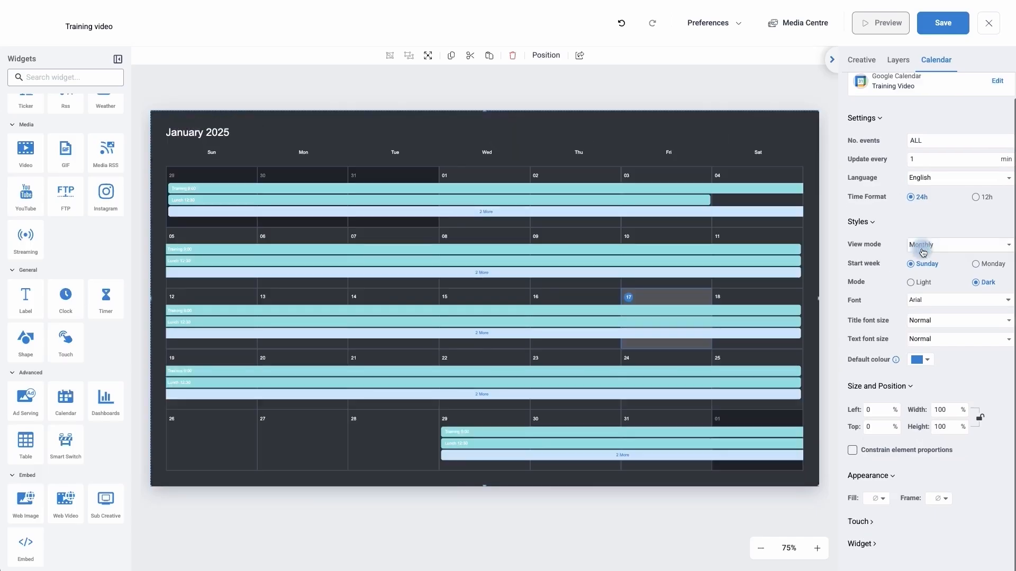
click(958, 244)
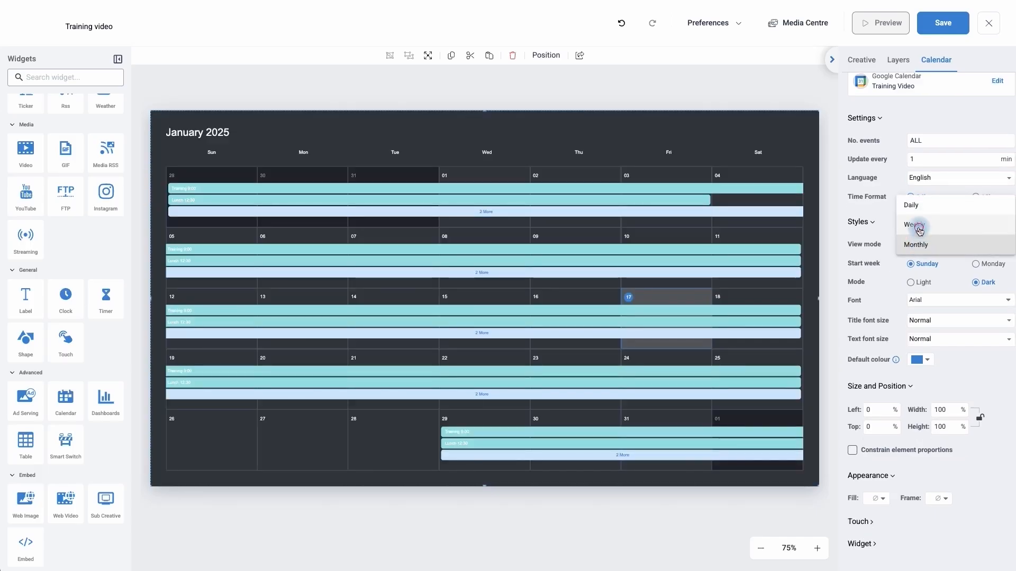
click(913, 225)
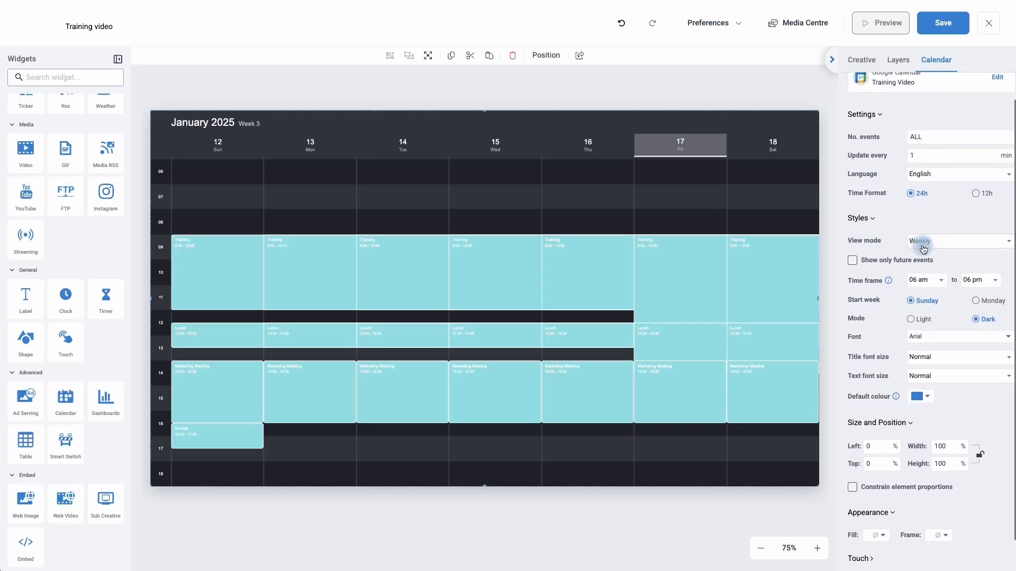
mouse_move(888, 281)
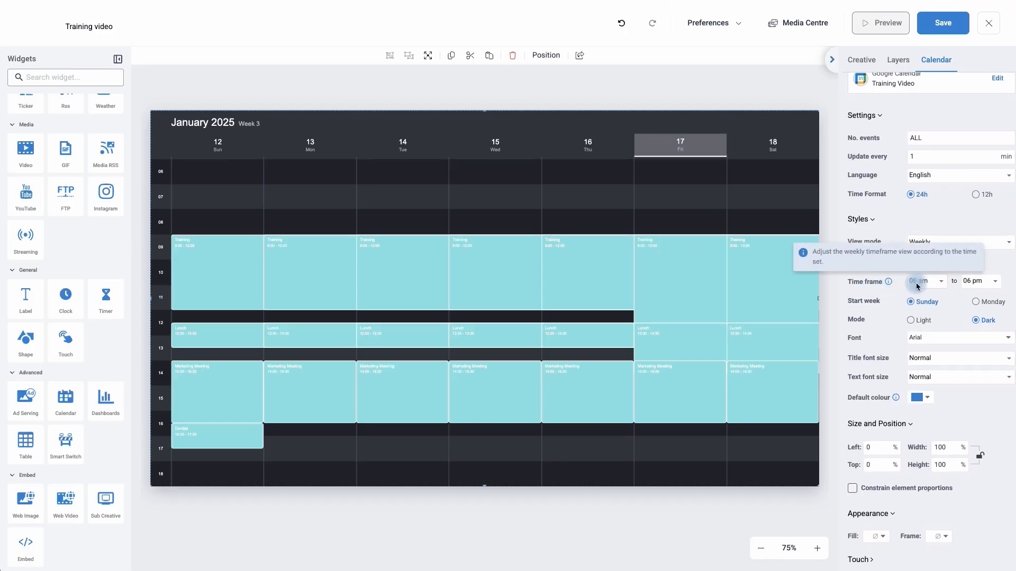
click(924, 281)
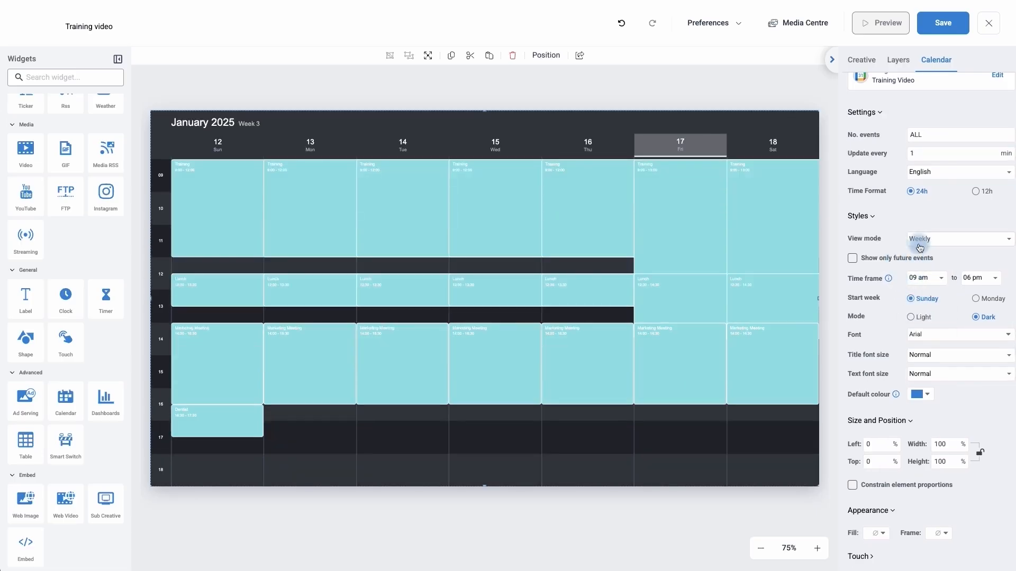
click(958, 239)
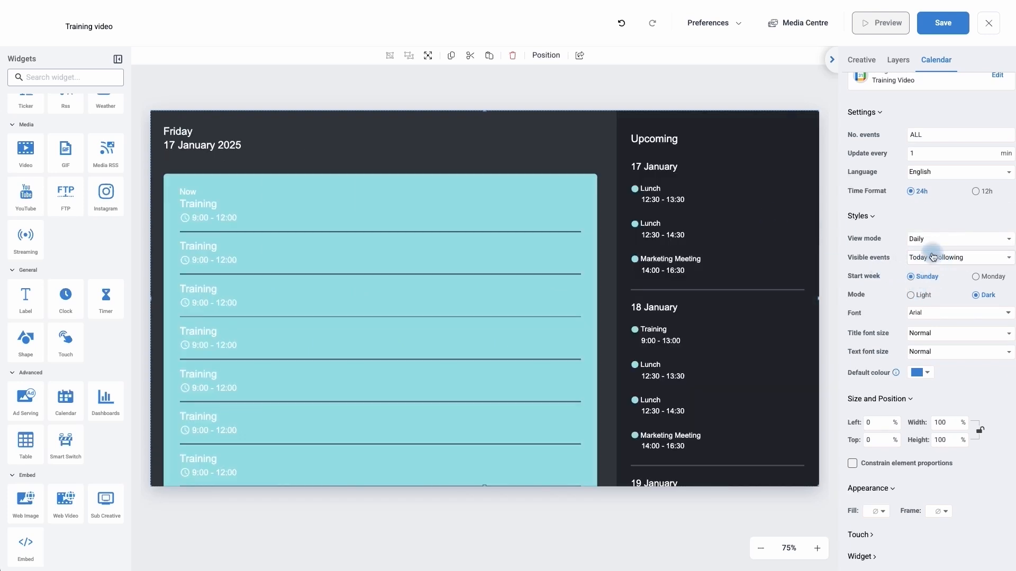
Return to weekly view, end the time frame at 05 pm, and start weeks on Monday
click(958, 239)
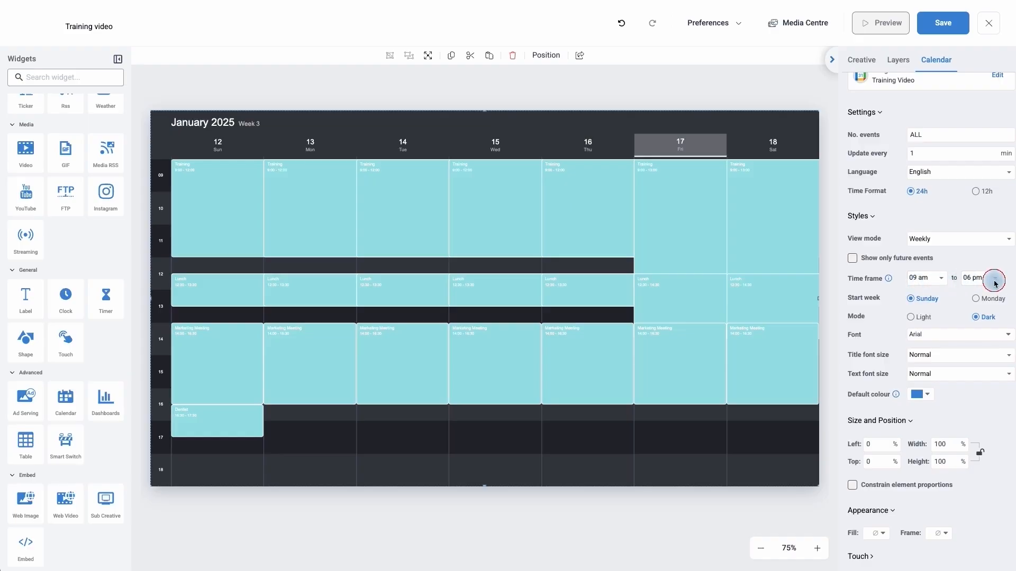
click(995, 282)
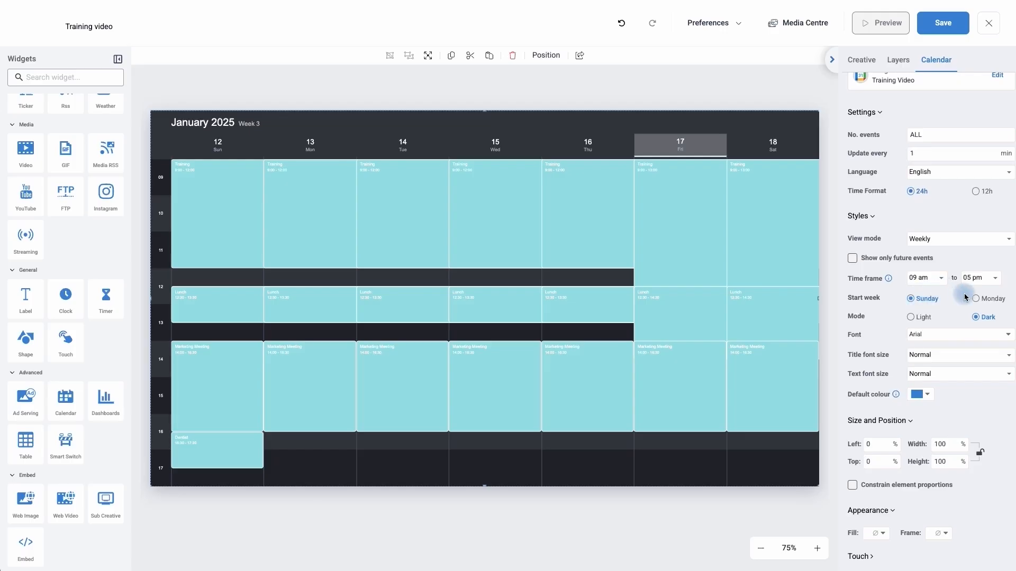
click(975, 298)
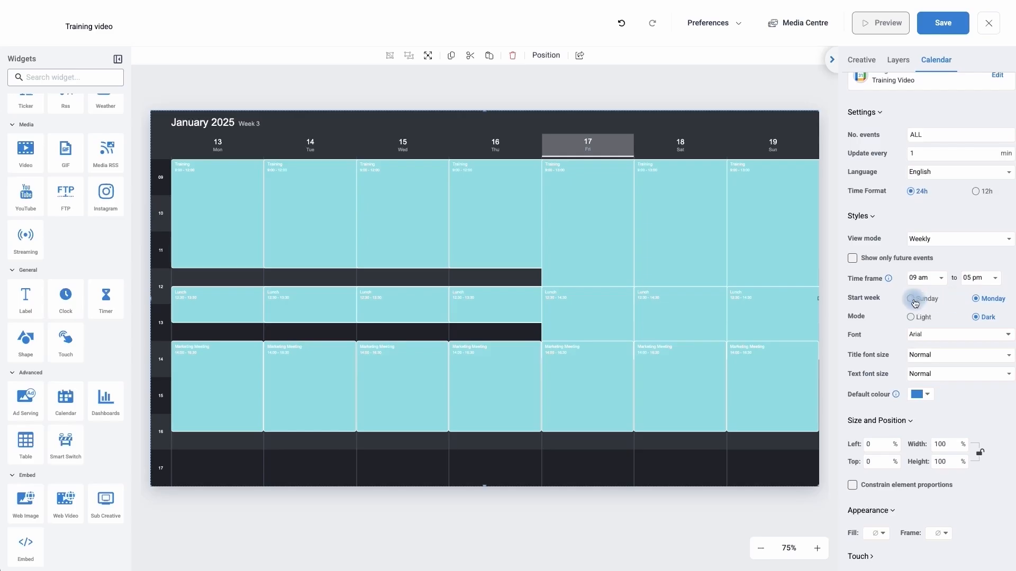
click(976, 299)
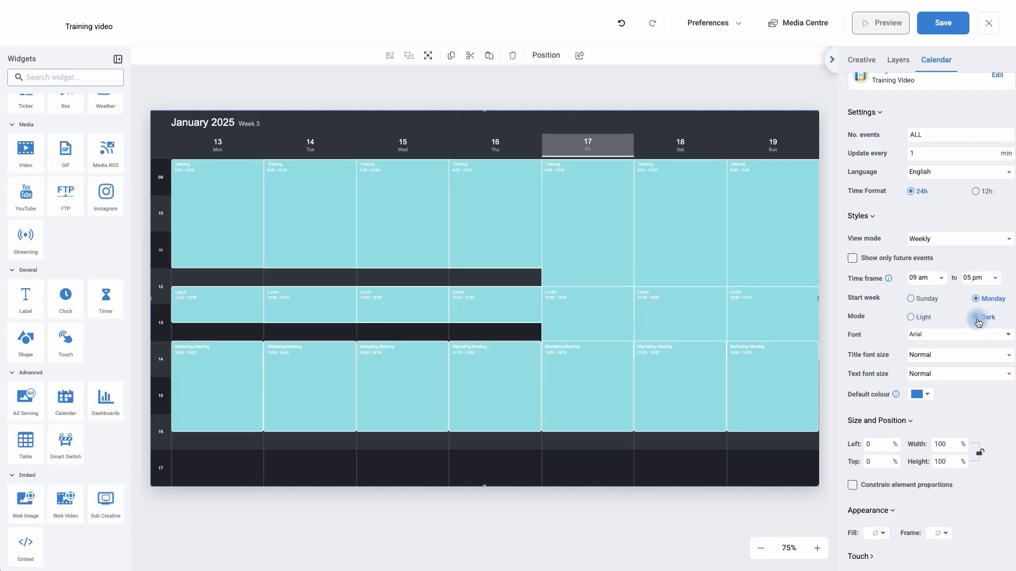
click(911, 317)
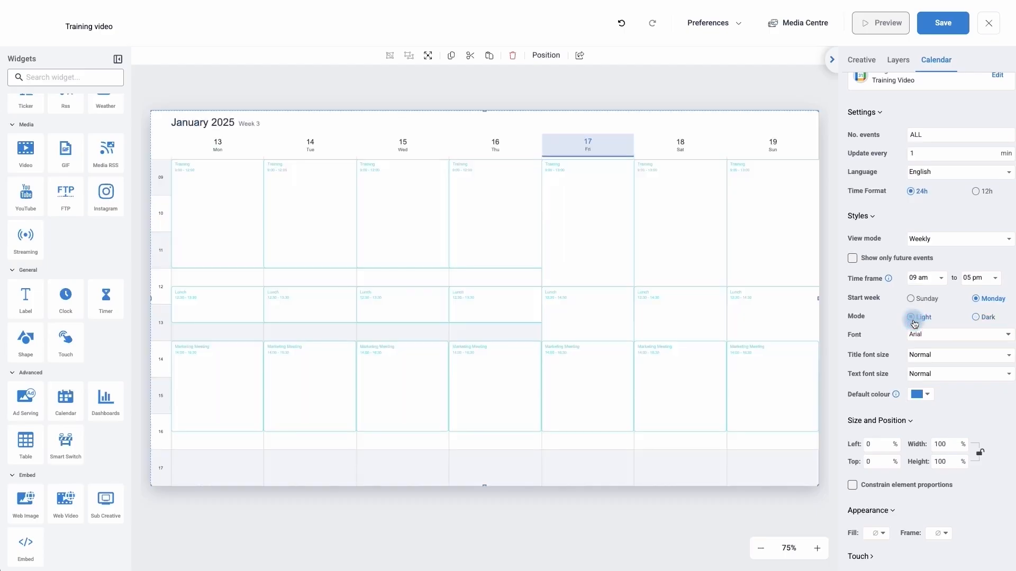
click(976, 317)
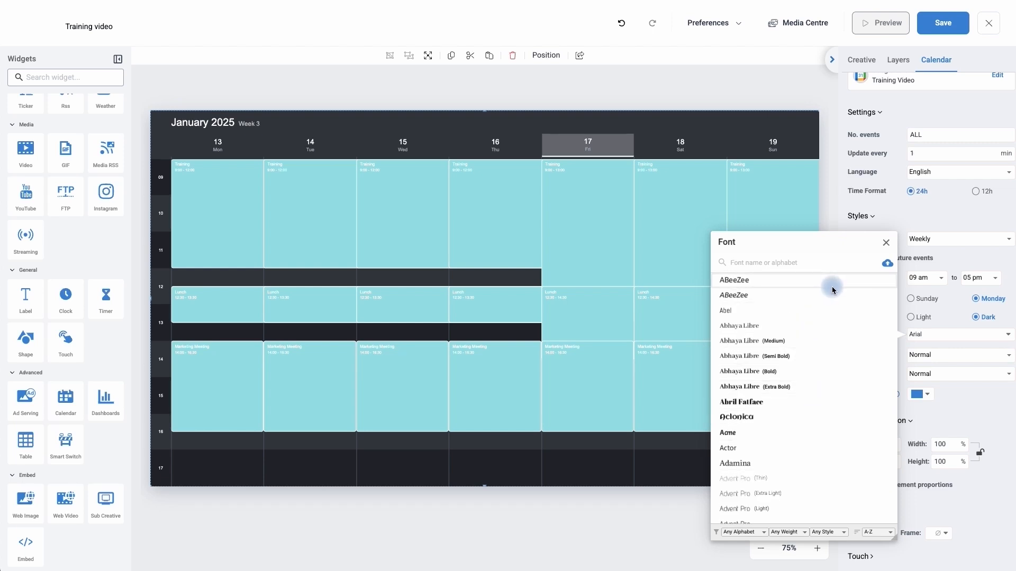
mouse_move(845, 314)
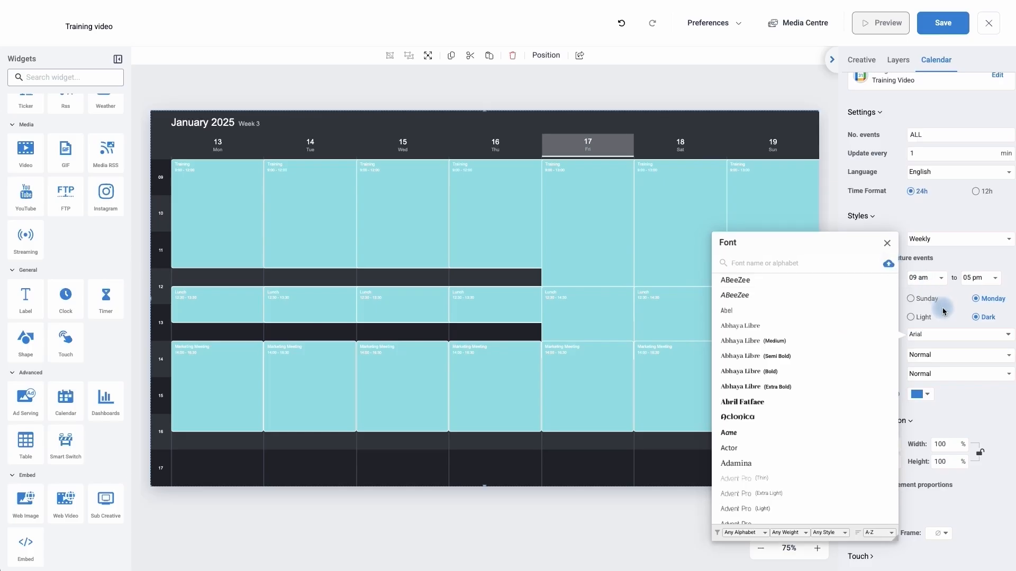
click(887, 243)
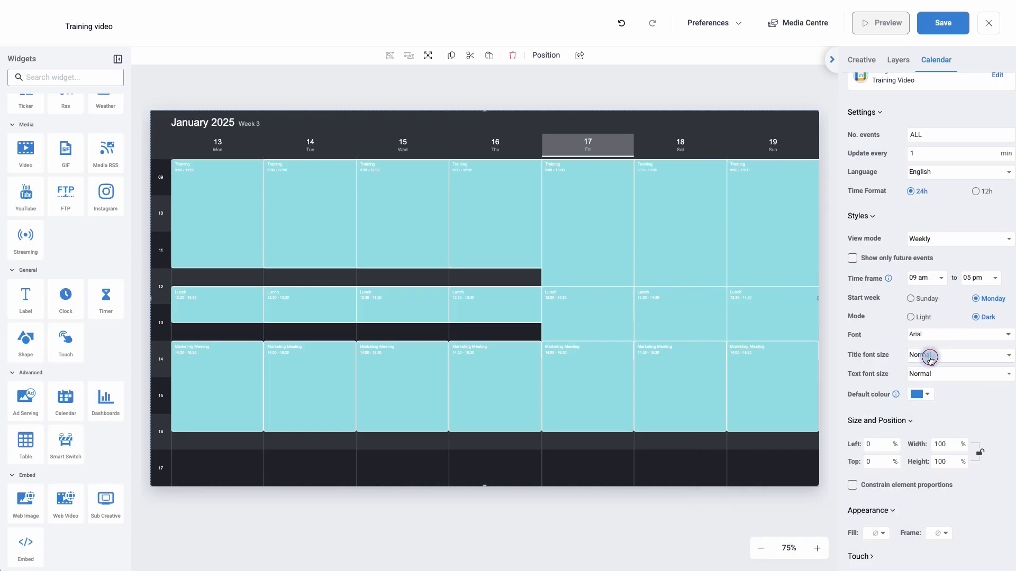
Set both the title font size and event text font size to Large in Styles
click(957, 354)
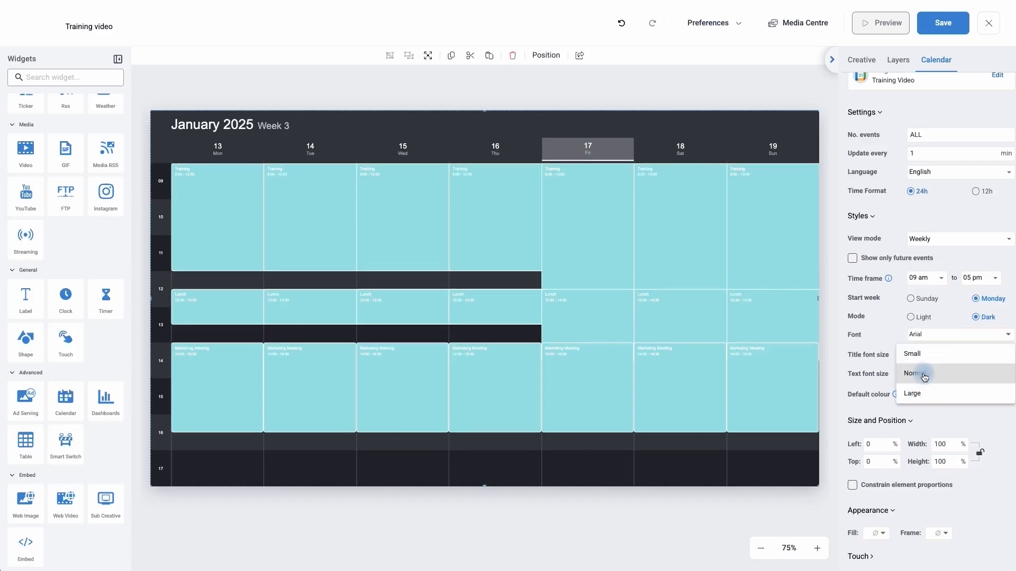
click(912, 393)
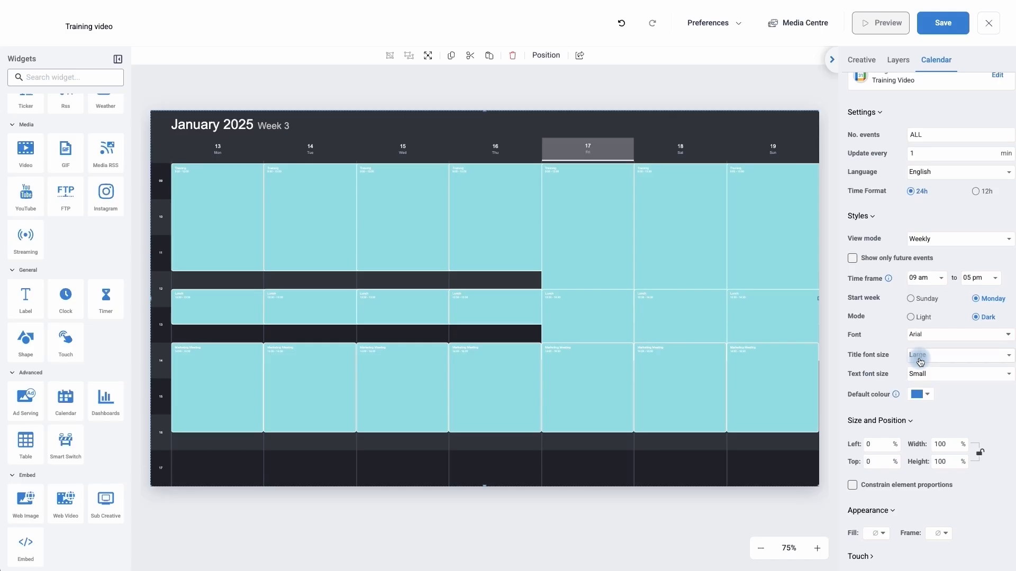
click(958, 374)
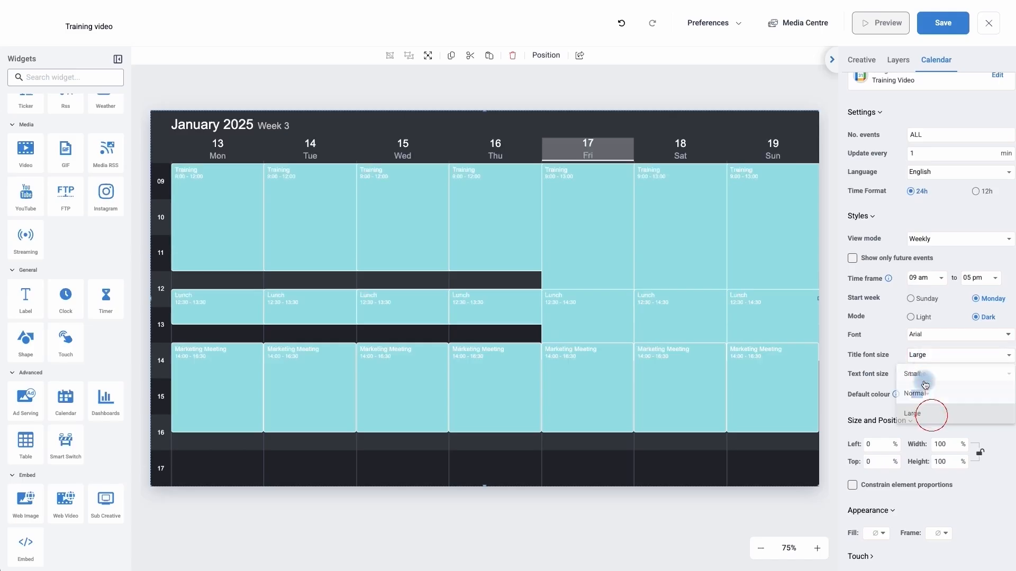
click(913, 414)
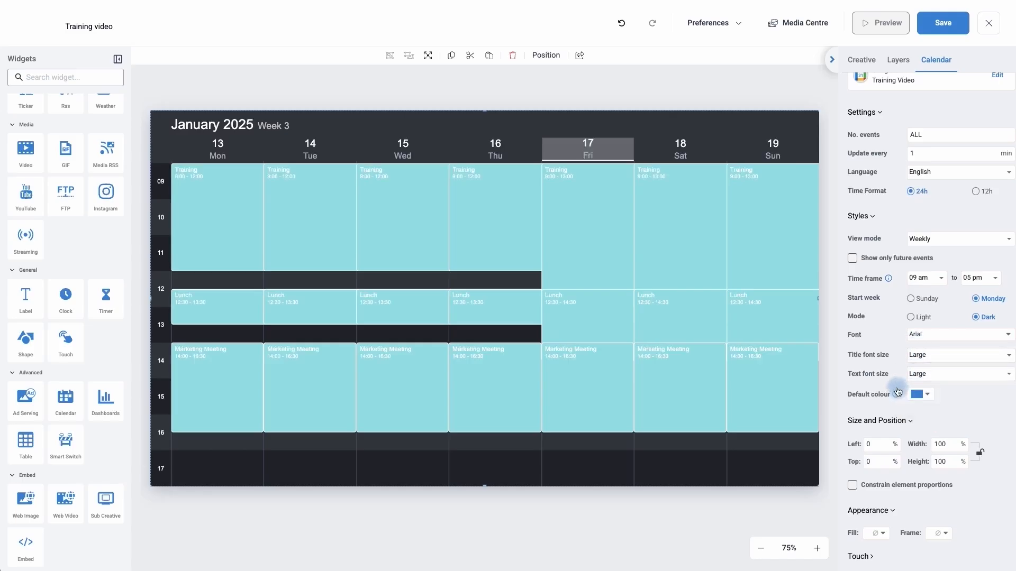
click(917, 393)
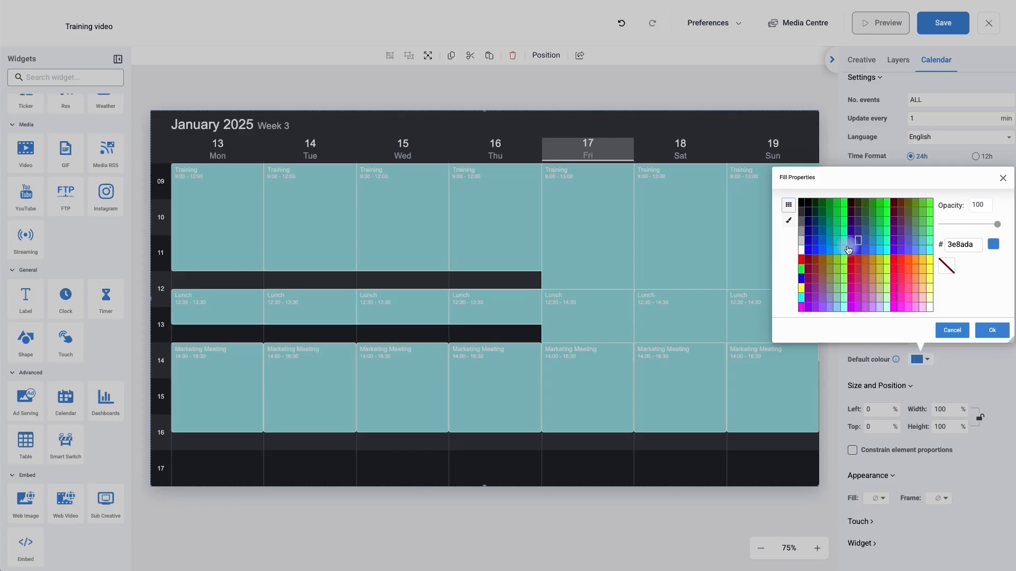
Set the calendar's default colour to the green swatch 00cc66 and confirm
click(837, 225)
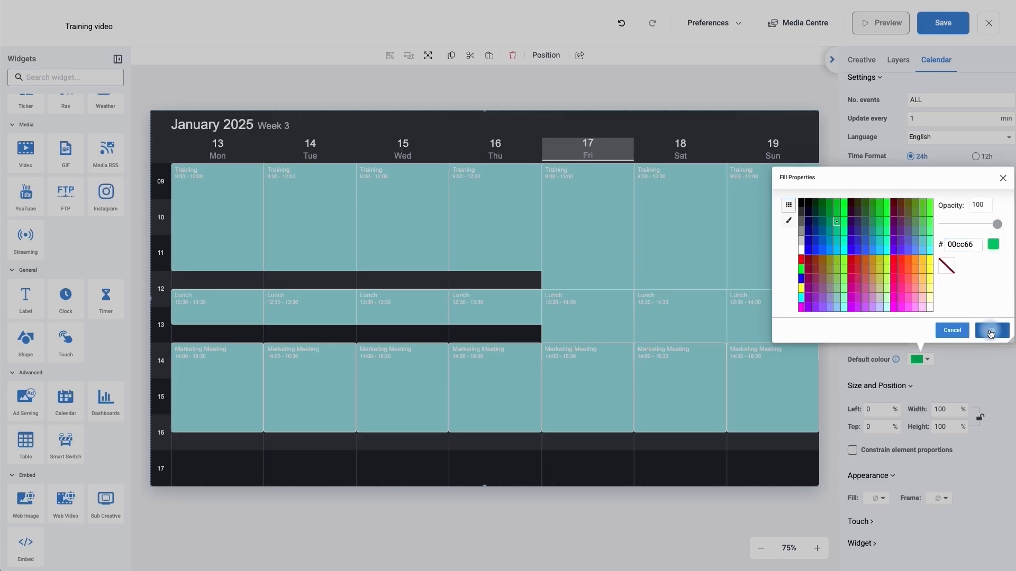
click(992, 330)
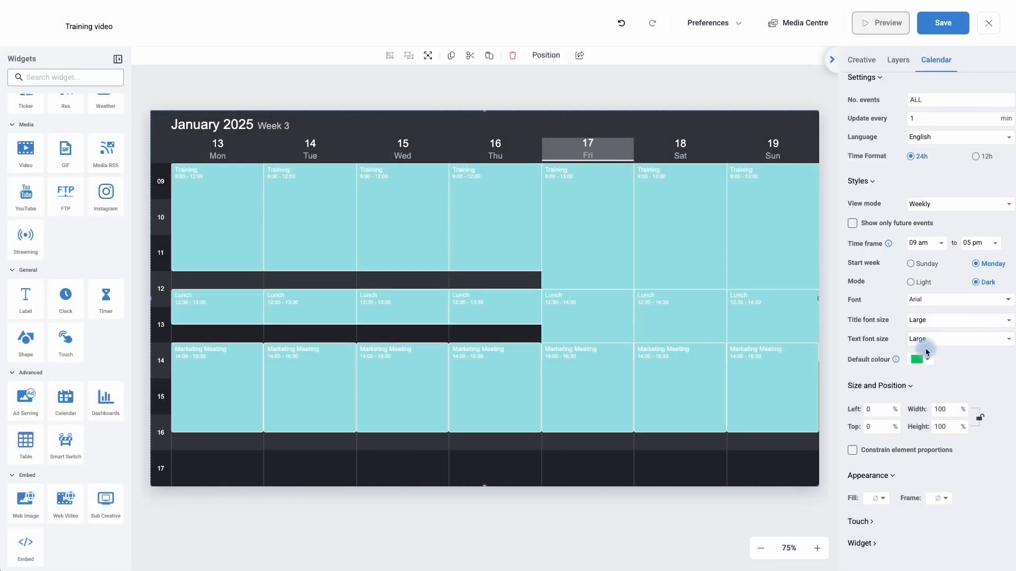
mouse_move(928, 435)
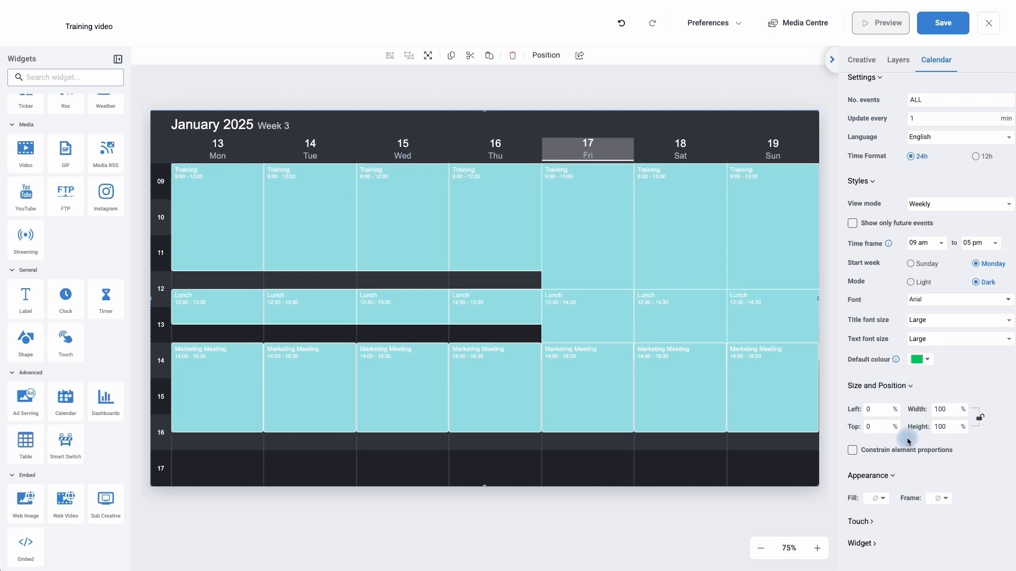
mouse_move(367, 418)
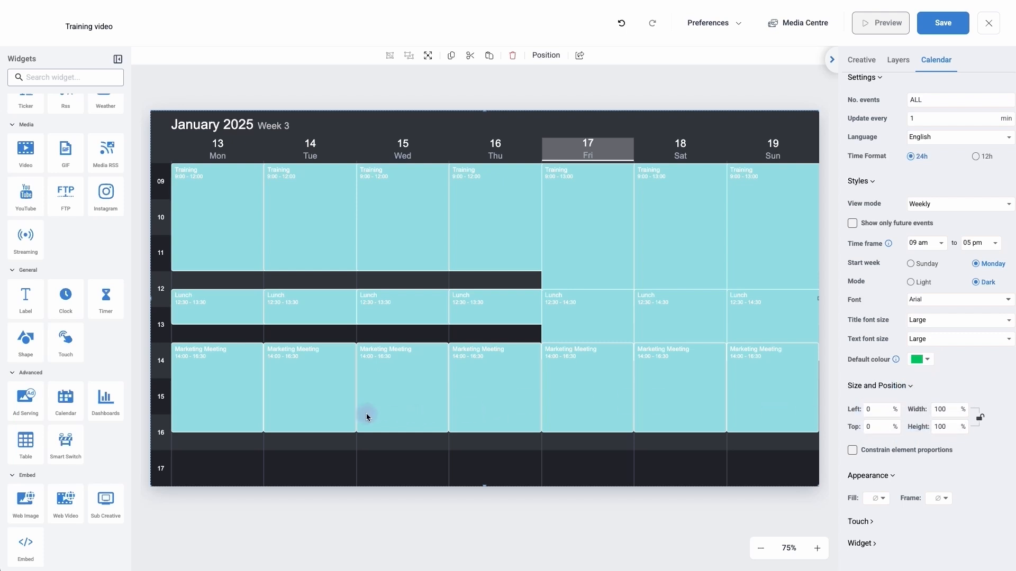
mouse_move(650, 306)
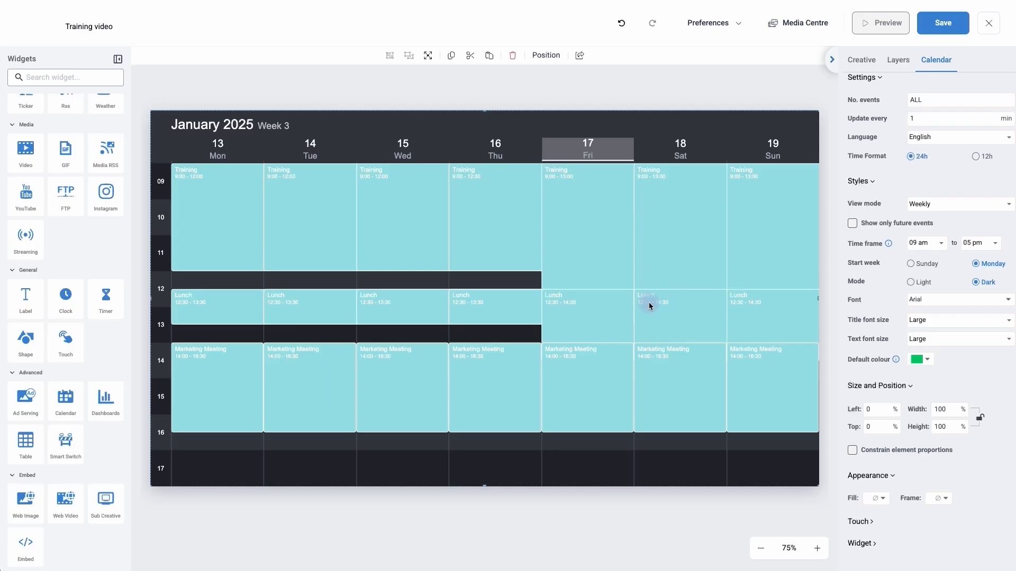
mouse_move(955, 14)
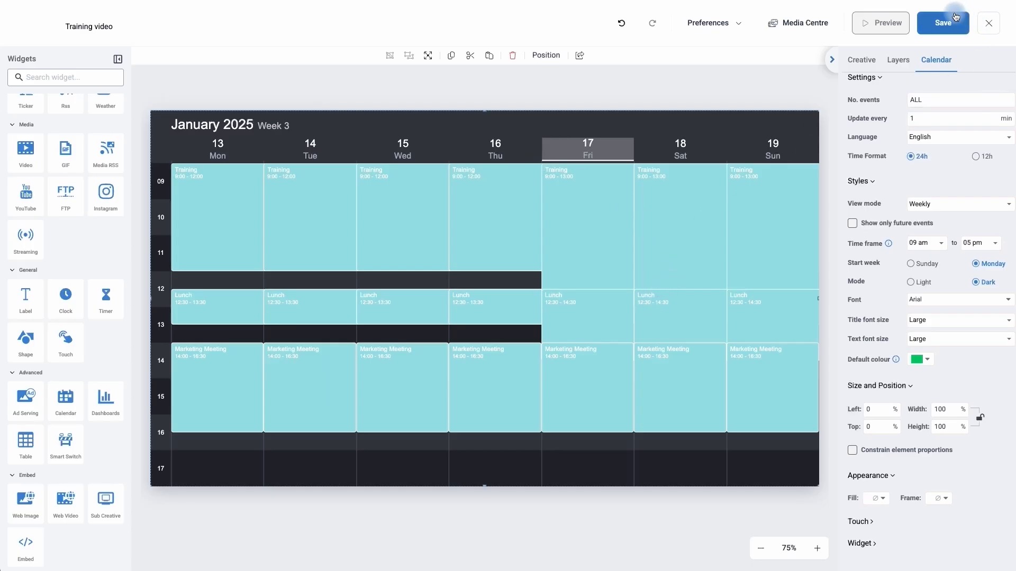
Save the 'Training video' creative from the top bar with its weekly calendar settings
click(943, 23)
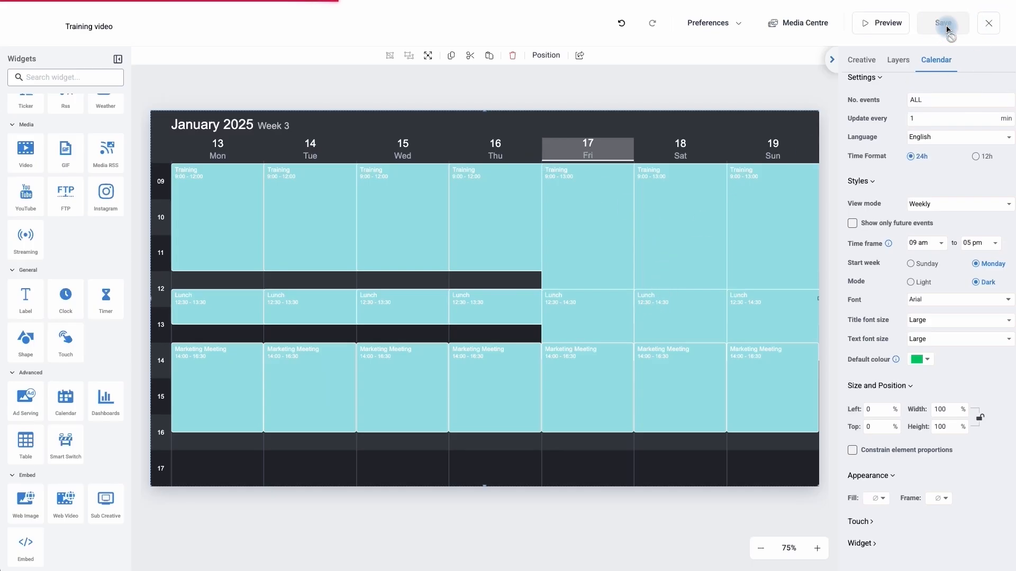
click(942, 22)
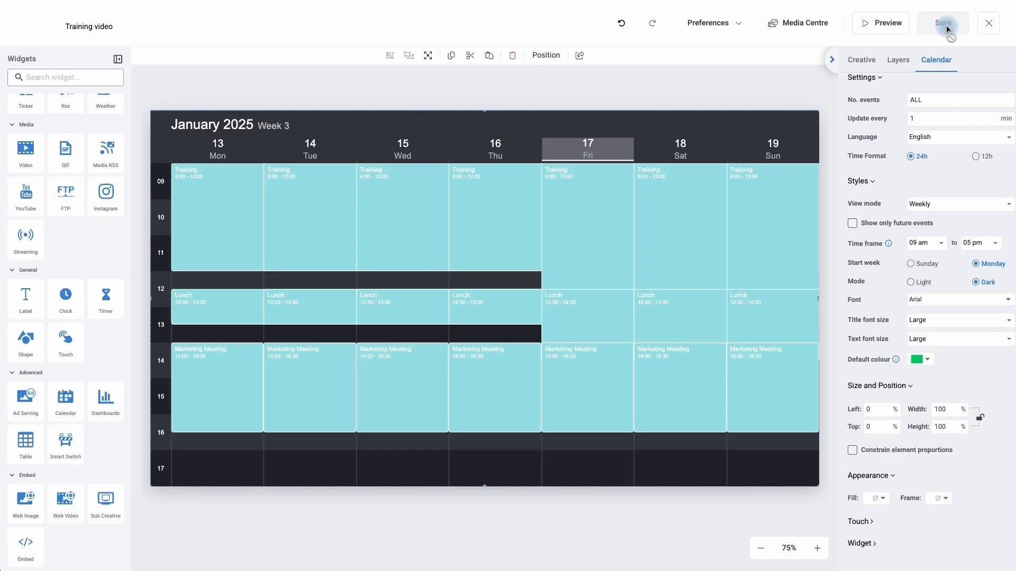